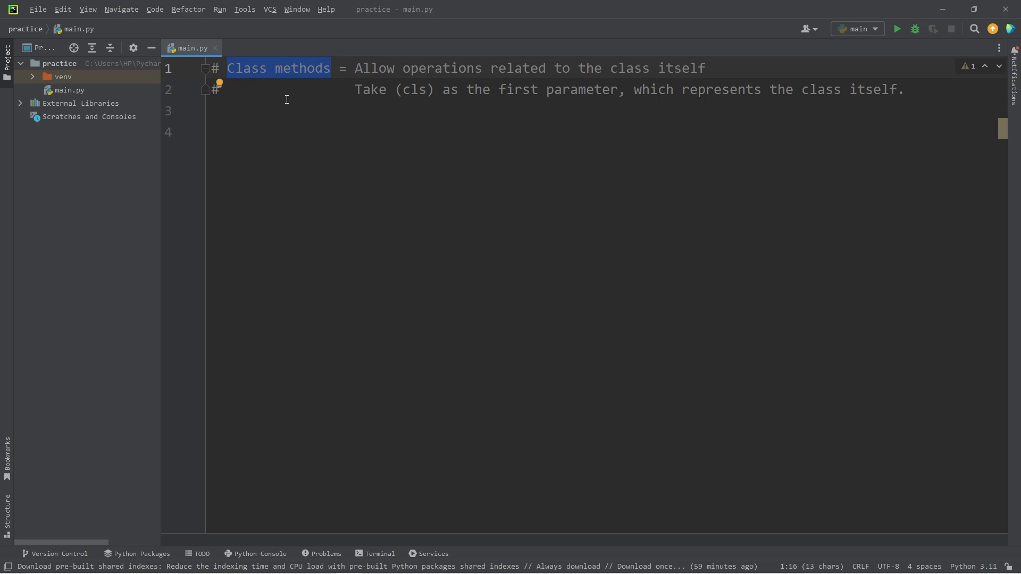
Change 'cls' in the second comment line to 'self', then back to 'cls'.
{"action": "left_click", "coordinate": [611, 69]}
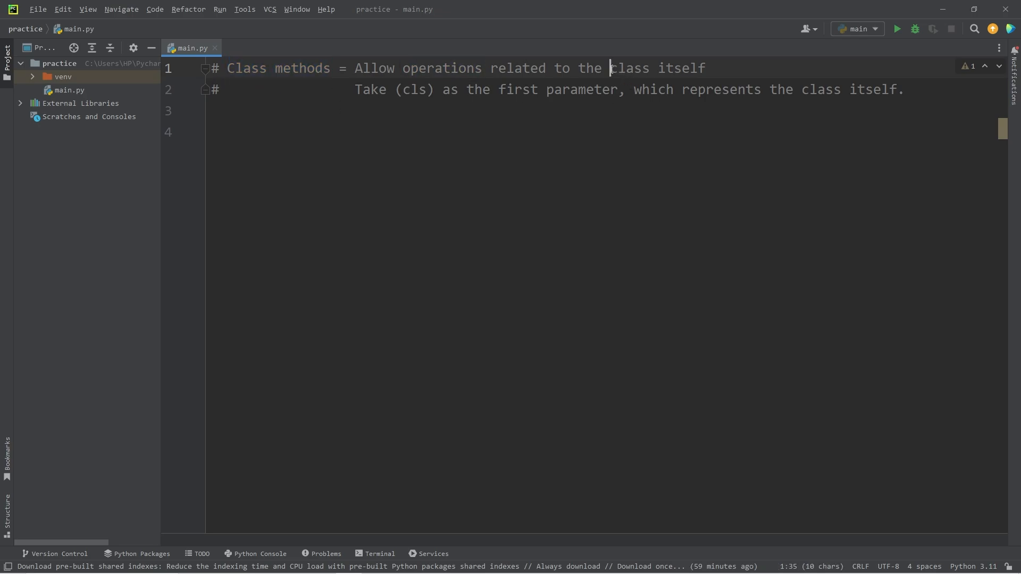
{"action": "double_click", "coordinate": [415, 89]}
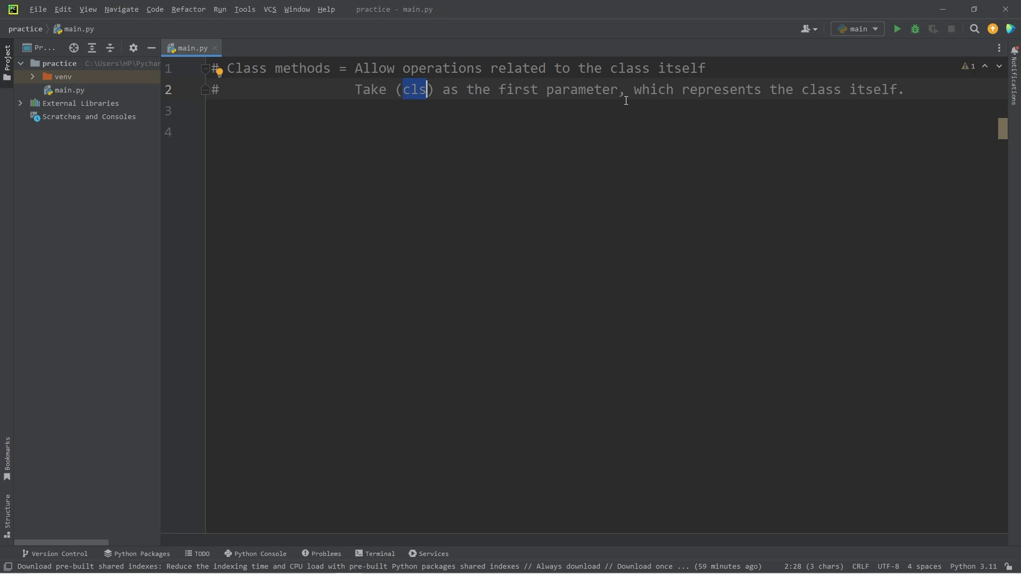
{"action": "type", "text": "self"}
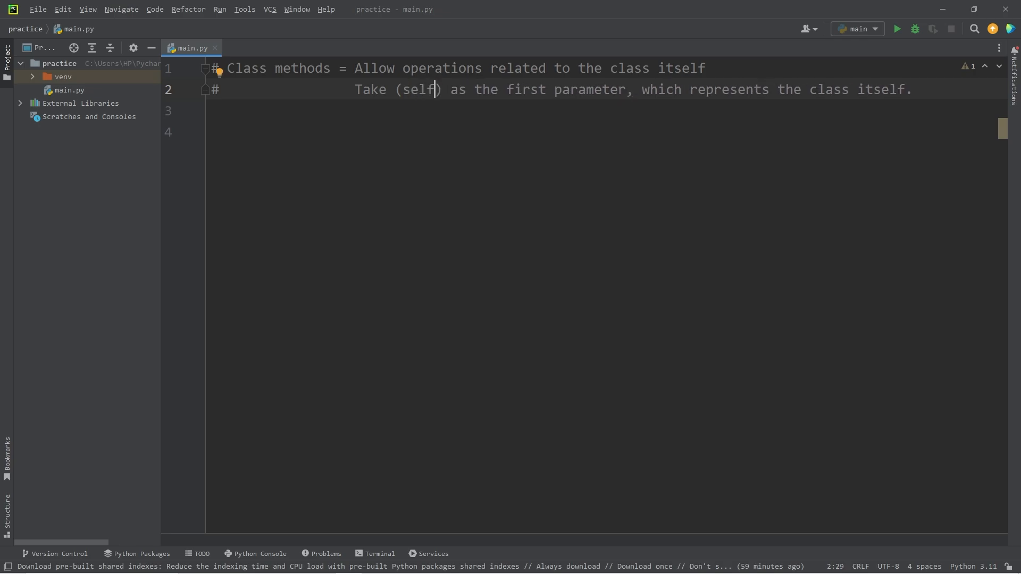
{"action": "double_click", "coordinate": [419, 89]}
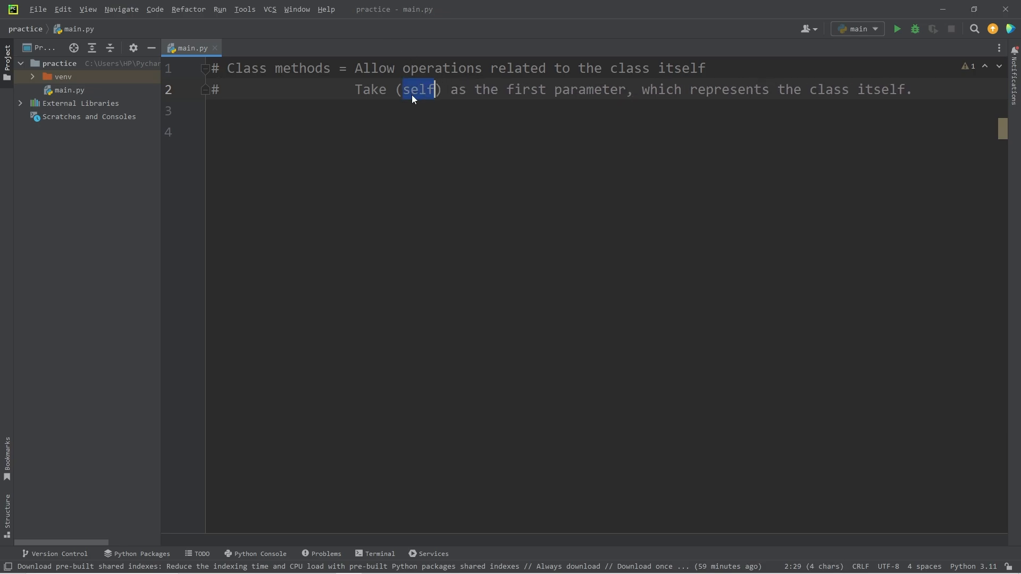
{"action": "type", "text": "cls"}
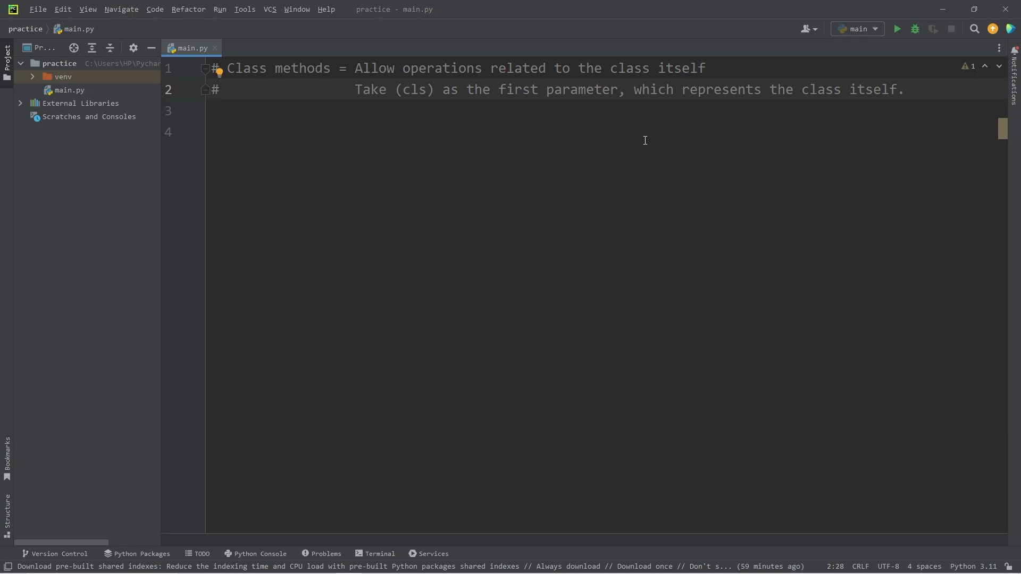
Write class Student with __init__(self, name, gpa) setting self.name and self.gpa.
{"action": "type", "text": "c"}
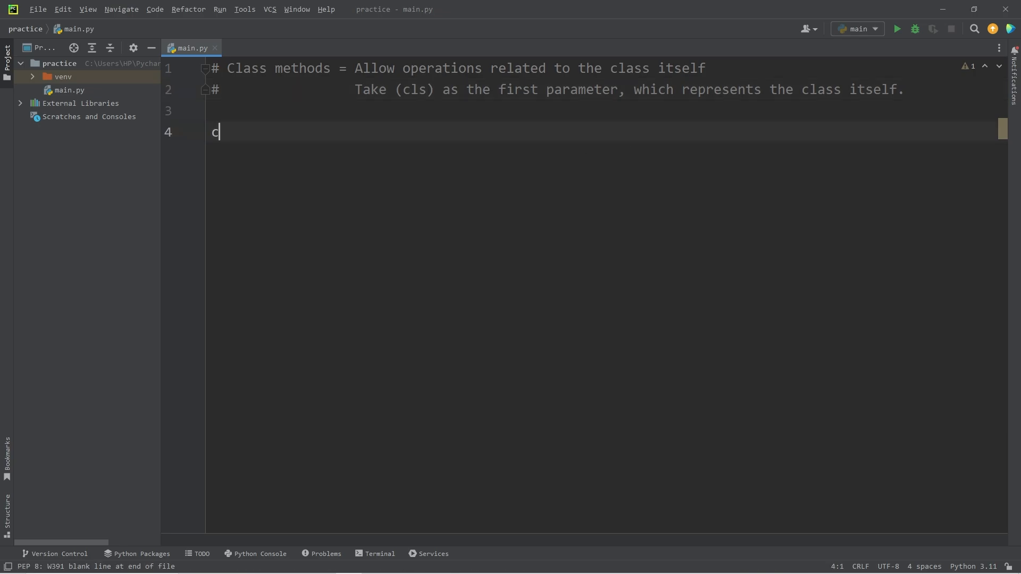
{"action": "type", "text": "lass St"}
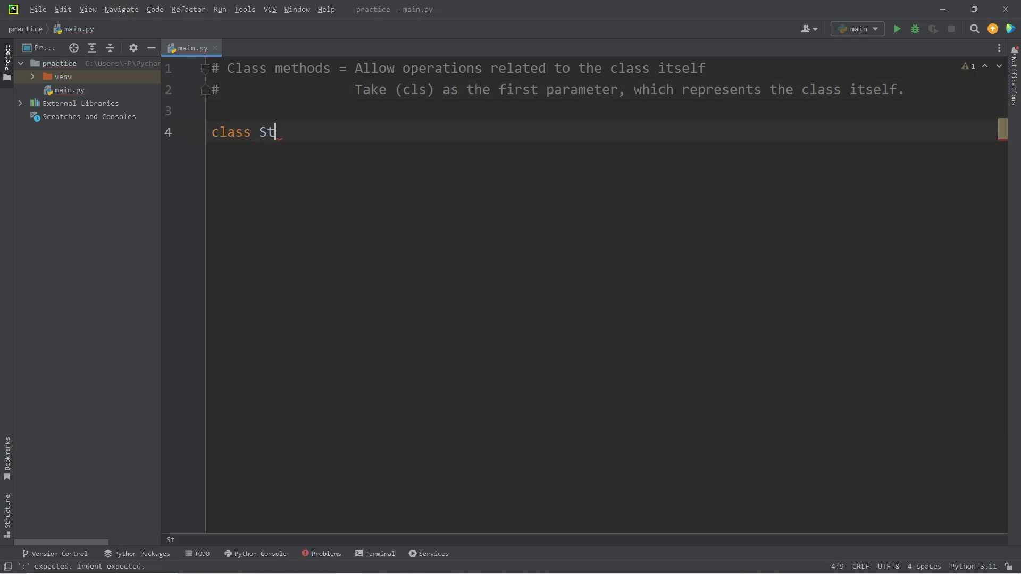
{"action": "type", "text": "udent:"}
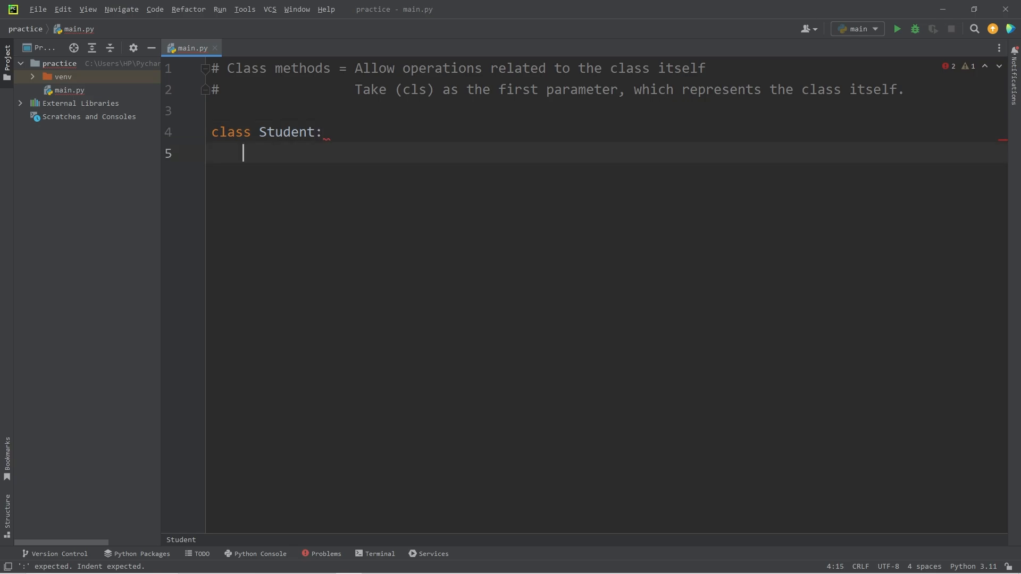
{"action": "type", "text": "def __init__"}
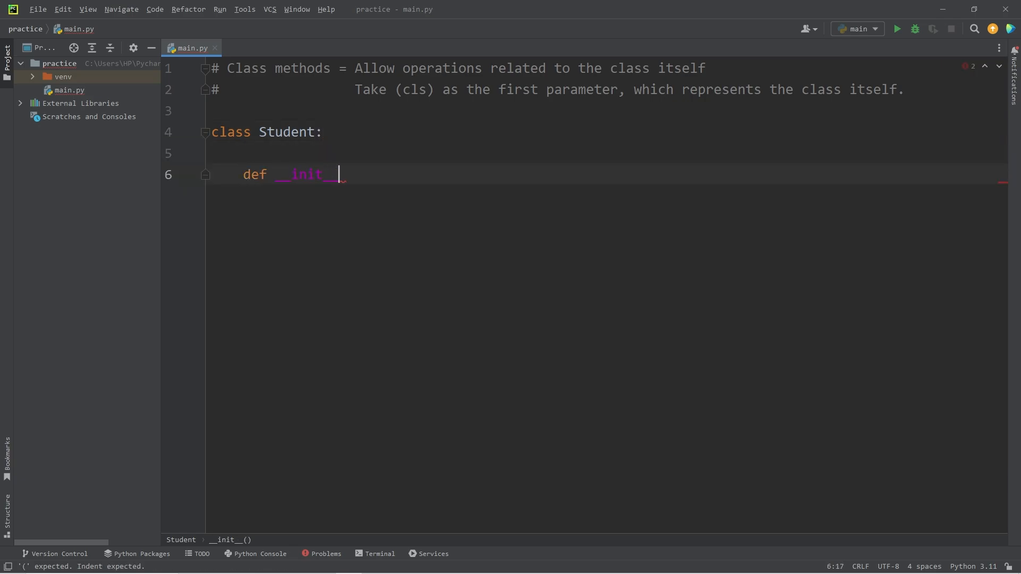
{"action": "type", "text": "(self, name, ):"}
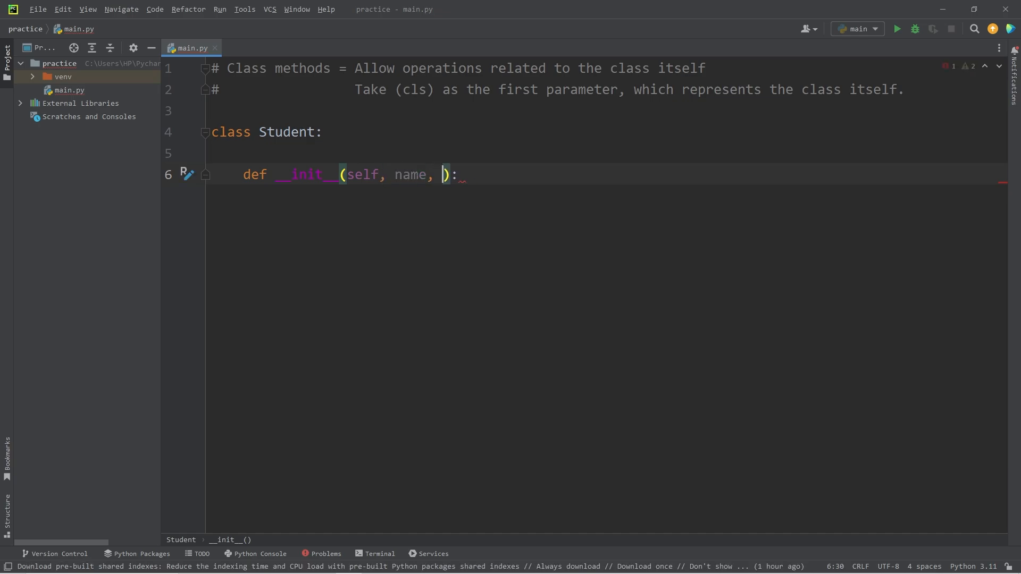
{"action": "type", "text": "gpa):"}
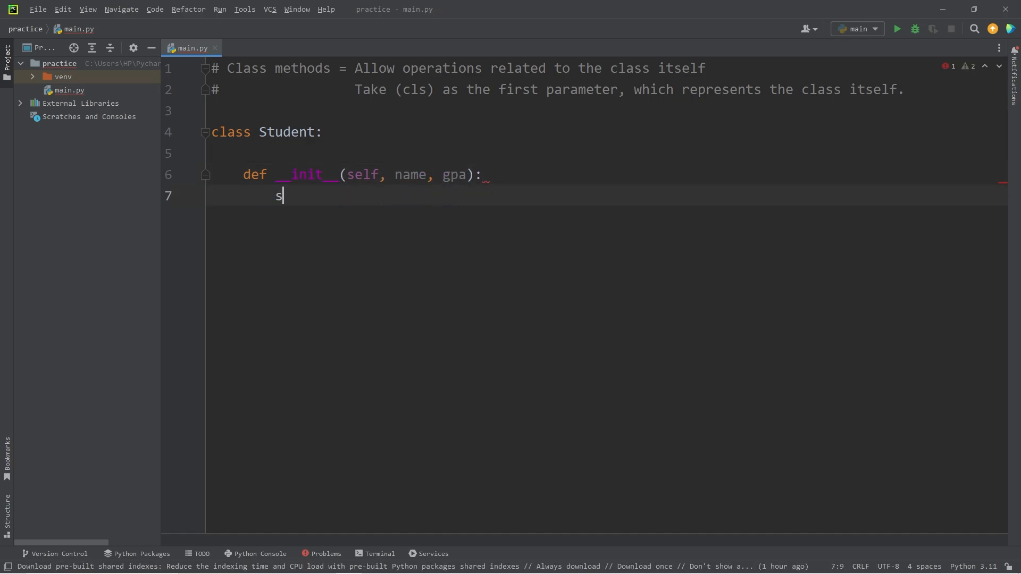
{"action": "type", "text": "elf.name ="}
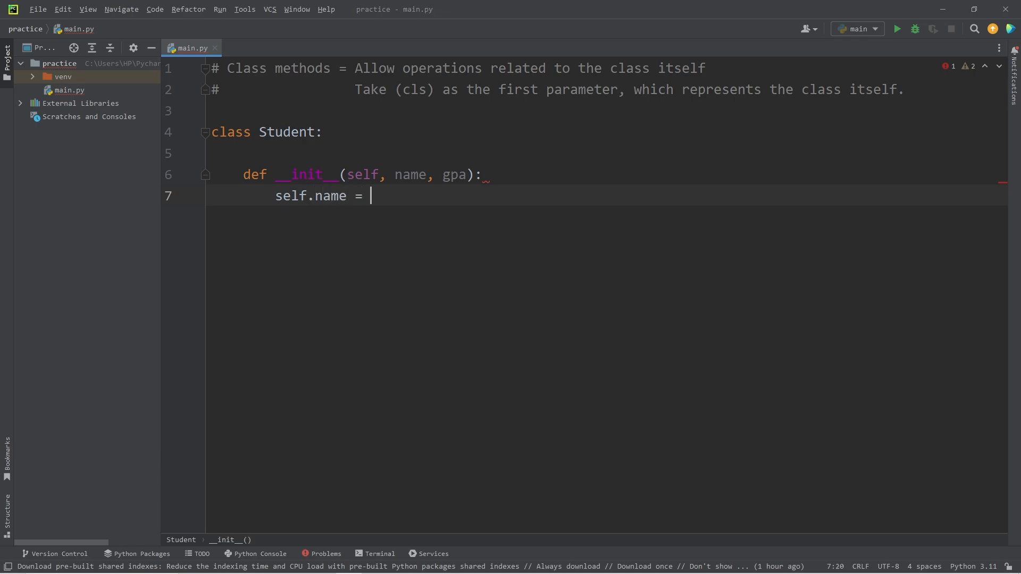
{"action": "type", "text": "name"}
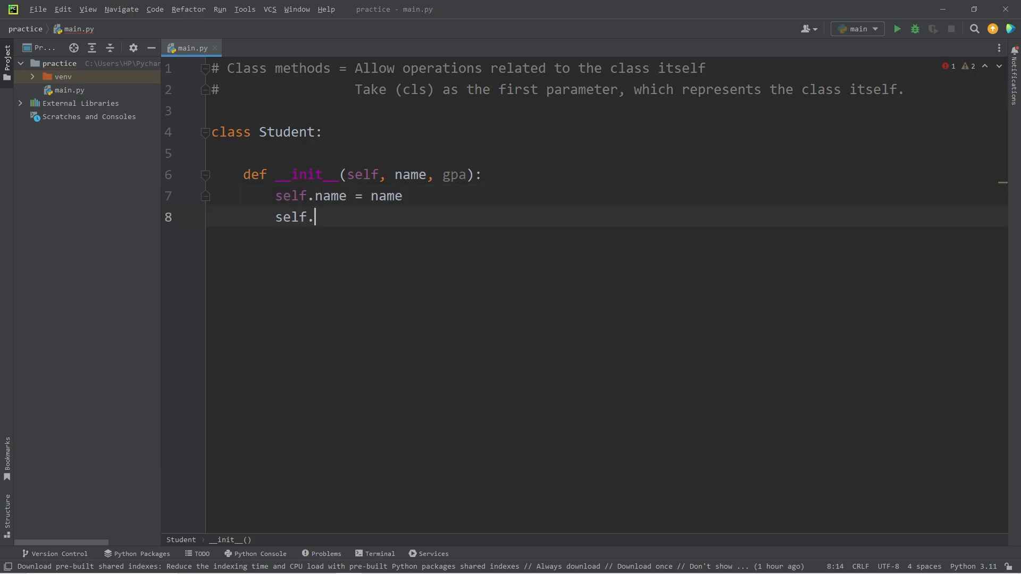
{"action": "type", "text": "gpa ="}
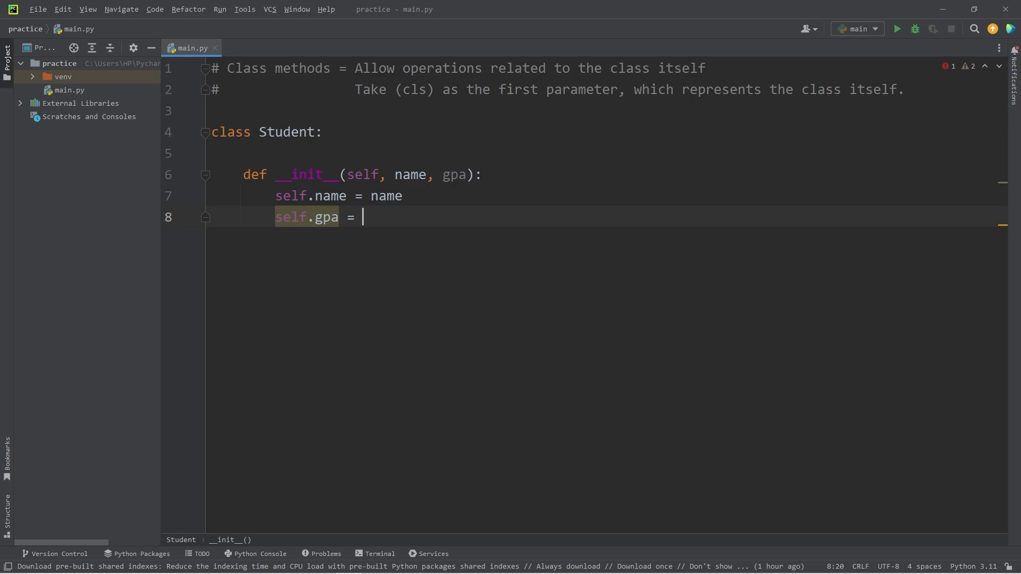
{"action": "type", "text": "gpa"}
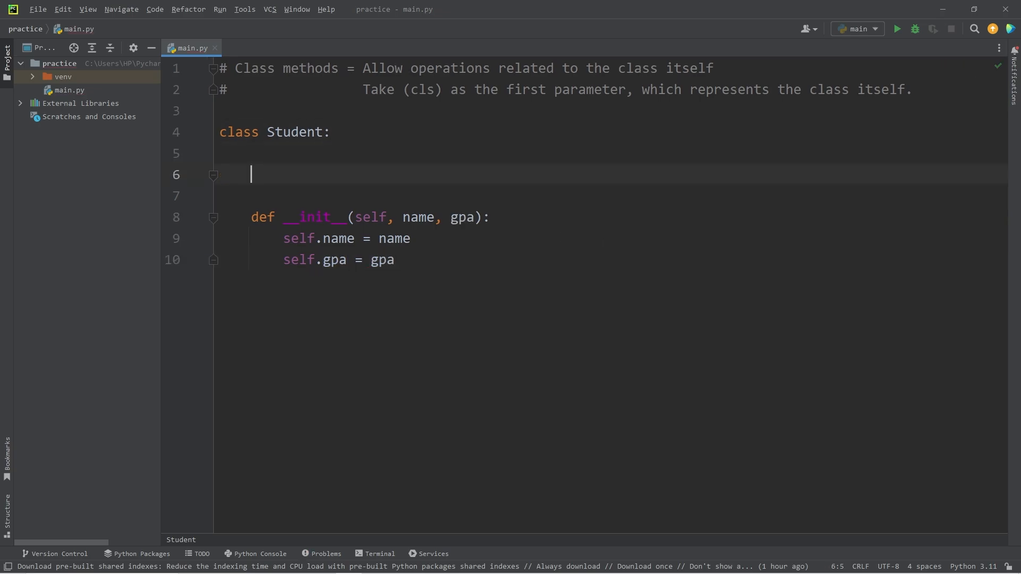
Add class variable count = 0 and Student.count += 1 at the end of __init__.
{"action": "type", "text": "count"}
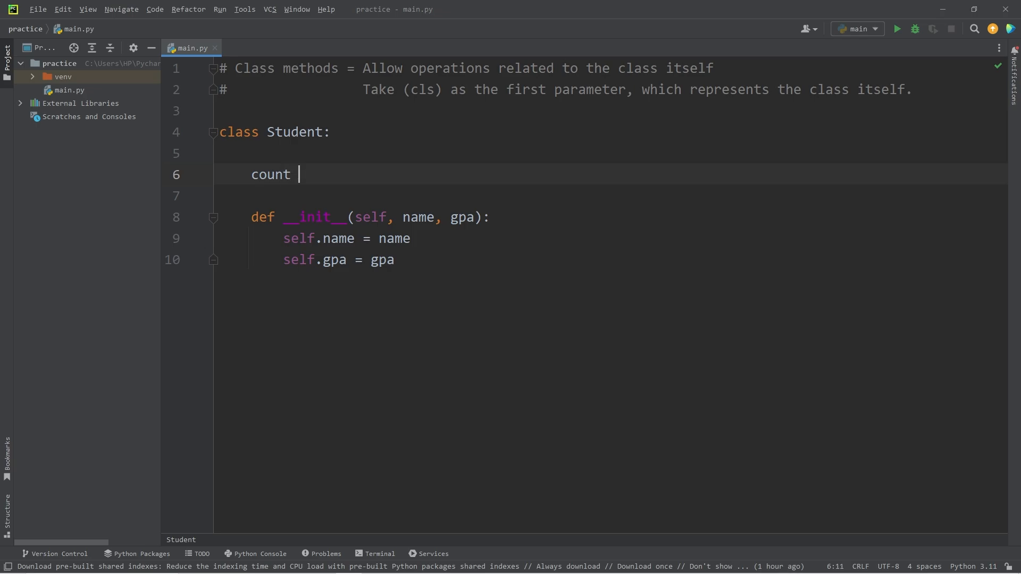
{"action": "type", "text": "= 0"}
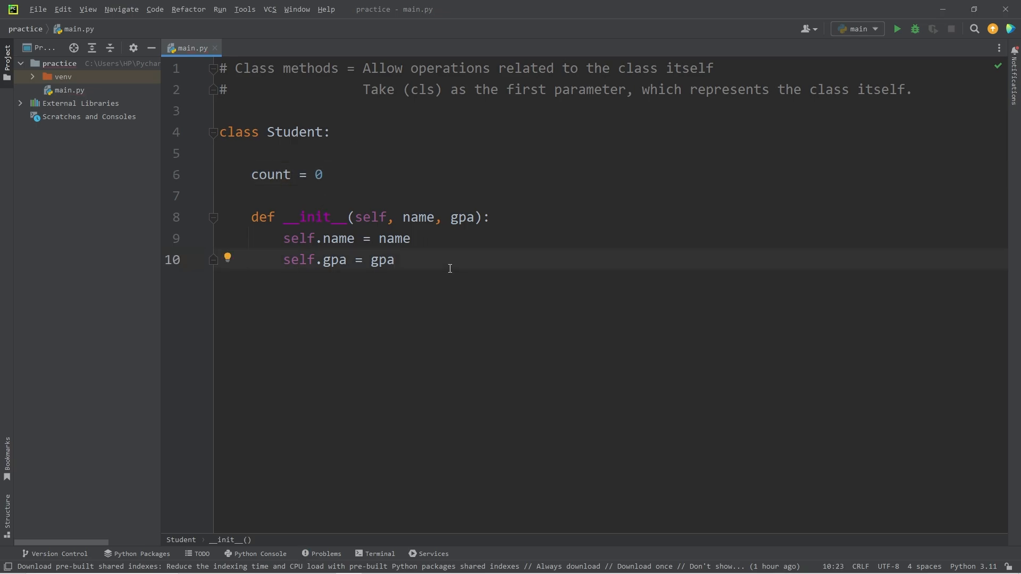
{"action": "type", "text": "St"}
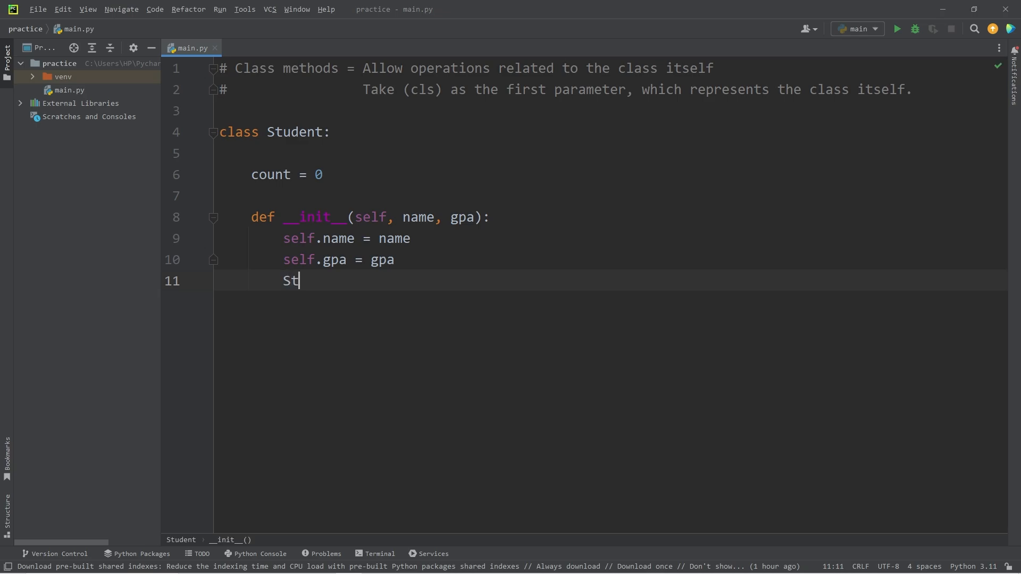
{"action": "type", "text": "udent"}
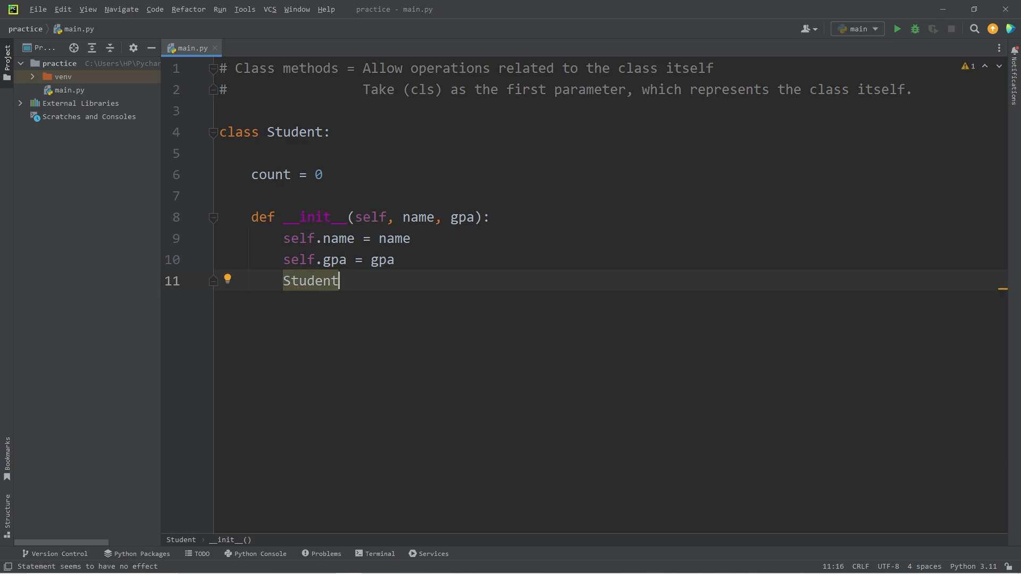
{"action": "type", "text": "."}
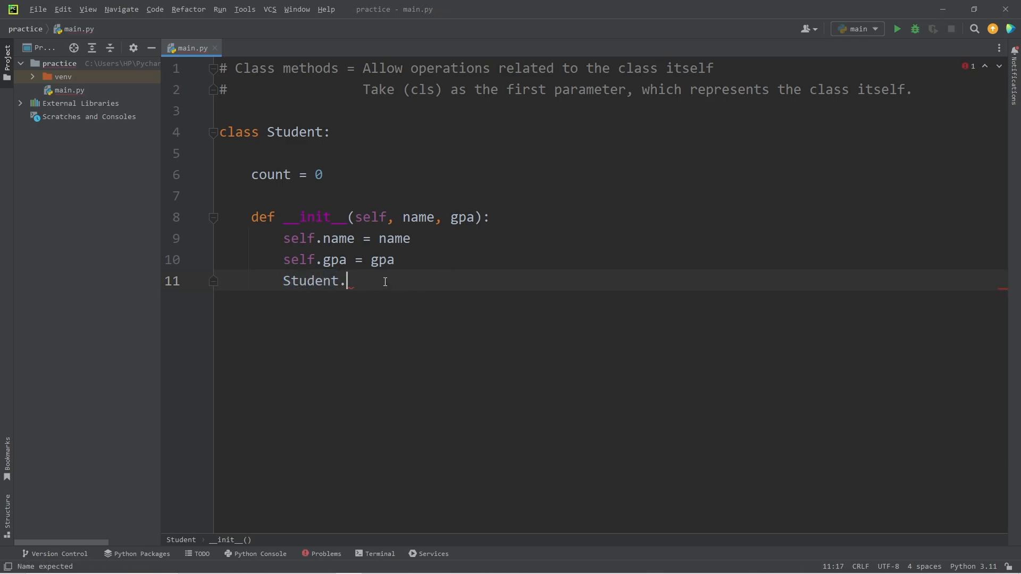
{"action": "type", "text": "count"}
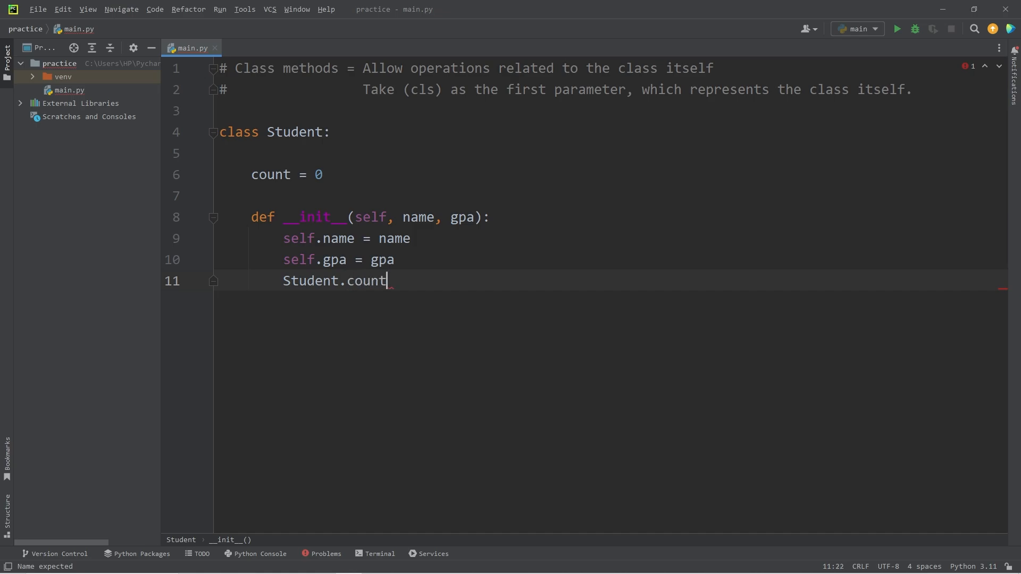
{"action": "type", "text": "+= 1"}
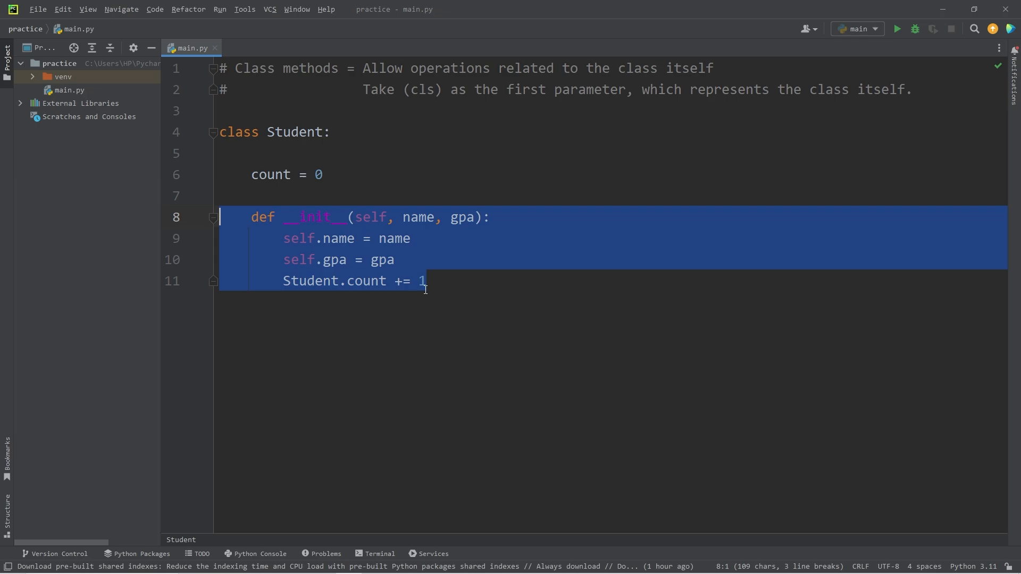
{"action": "left_click", "coordinate": [422, 281]}
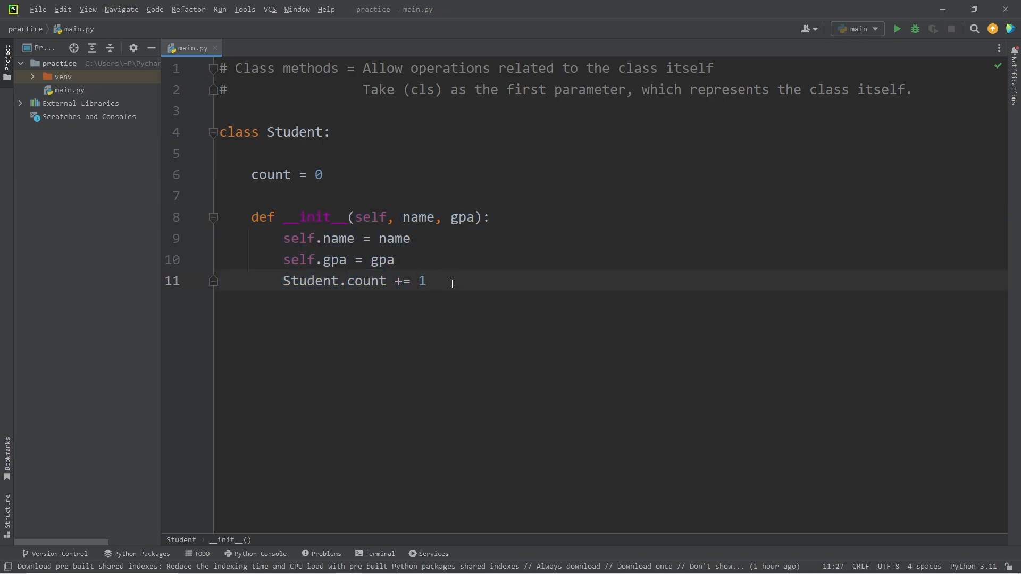
Write get_info(self) returning f"{self.name} {self.gpa}".
{"action": "type", "text": "def get_"}
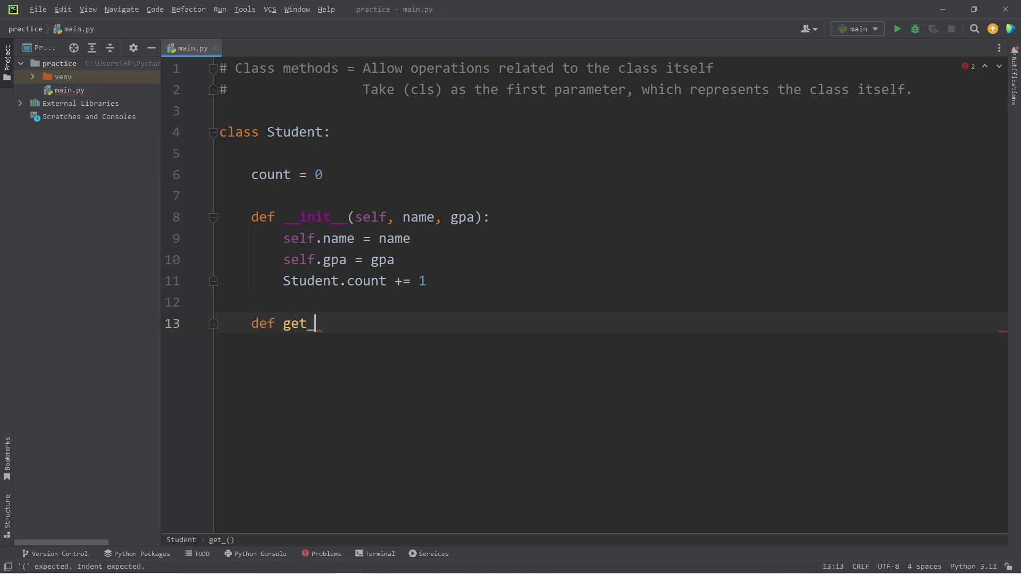
{"action": "type", "text": "info(self):"}
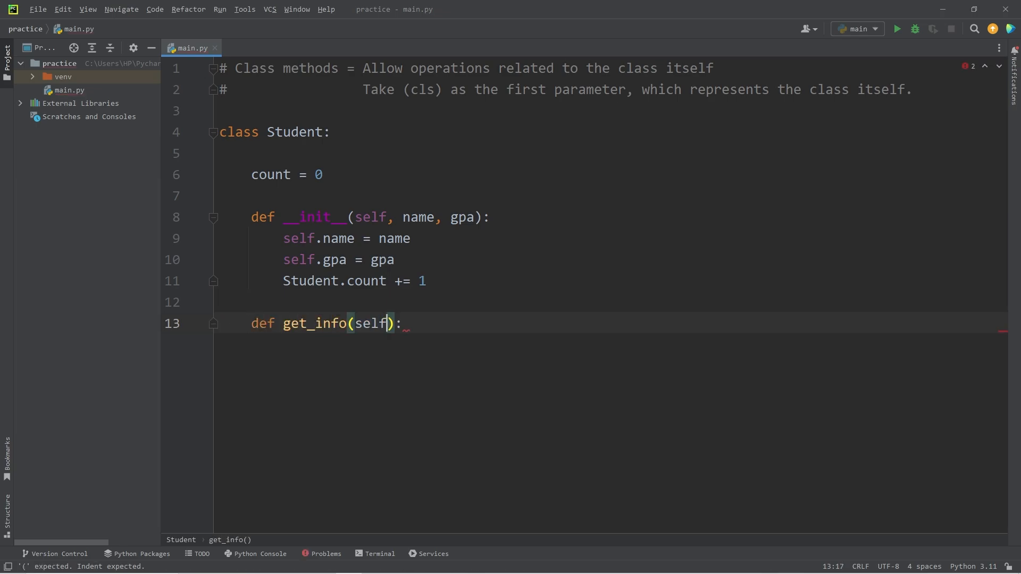
{"action": "double_click", "coordinate": [370, 324]}
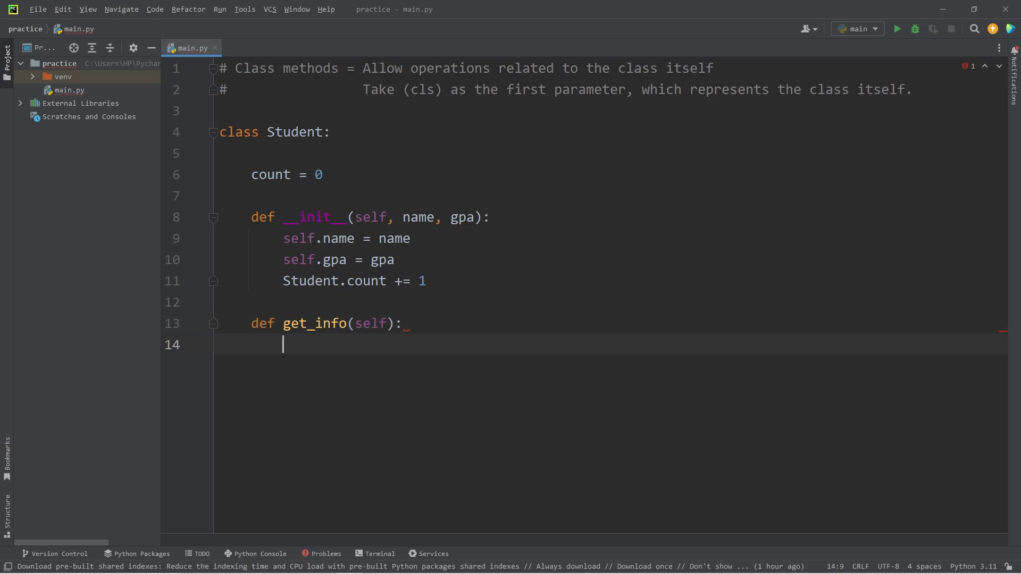
{"action": "type", "text": "return"}
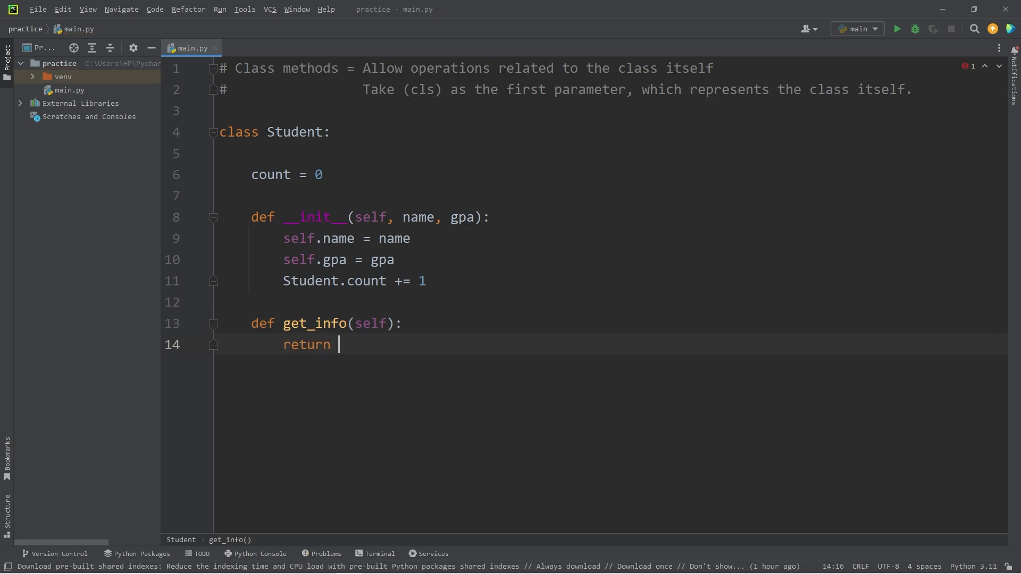
{"action": "type", "text": "f\""}
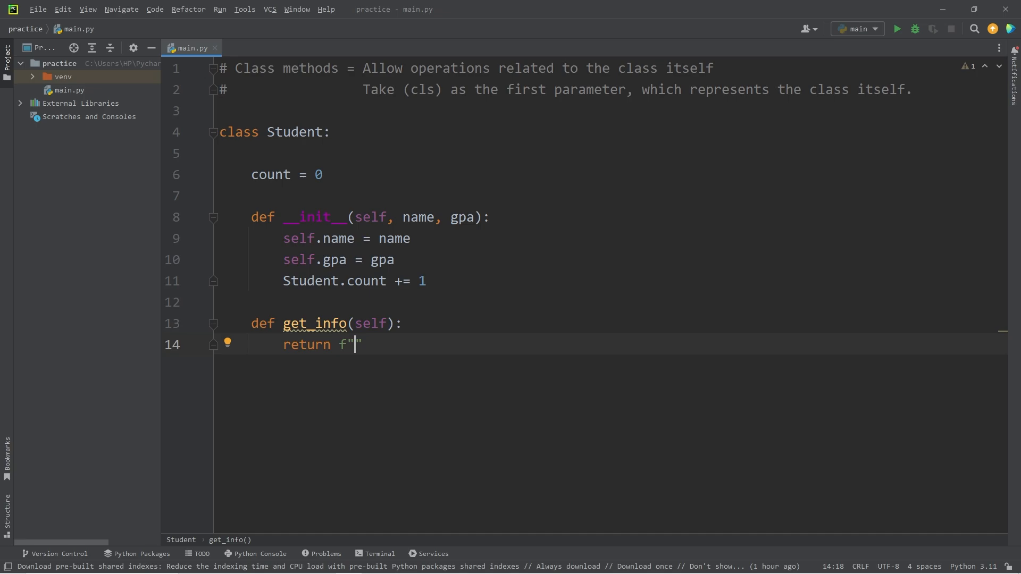
{"action": "type", "text": "{} {}"}
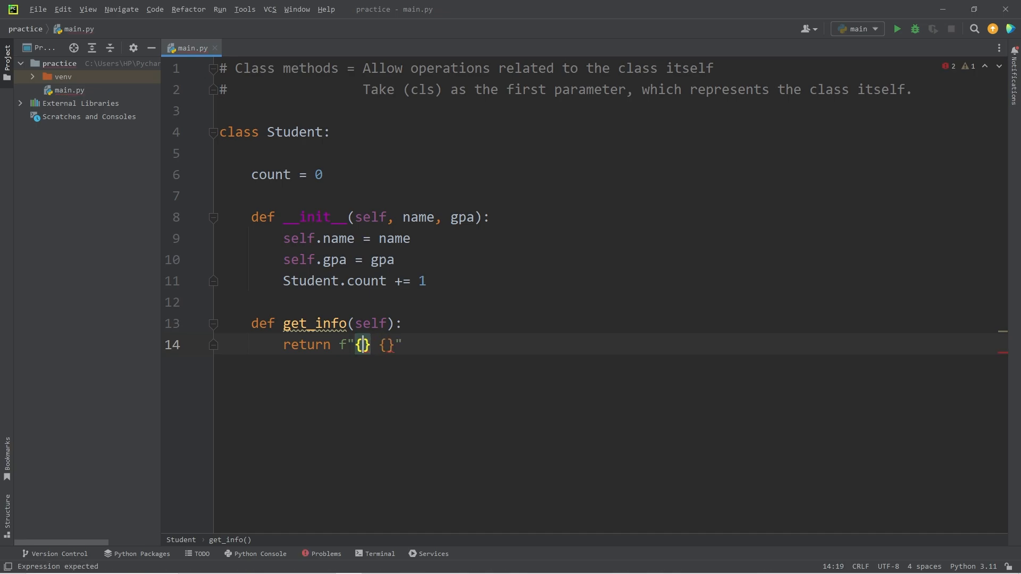
{"action": "type", "text": "self"}
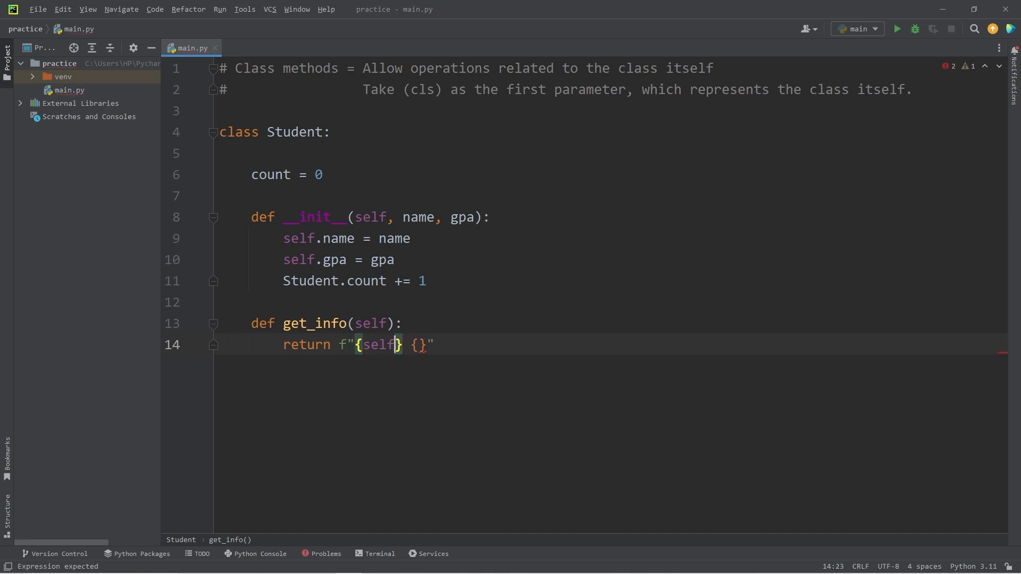
{"action": "type", "text": ".name"}
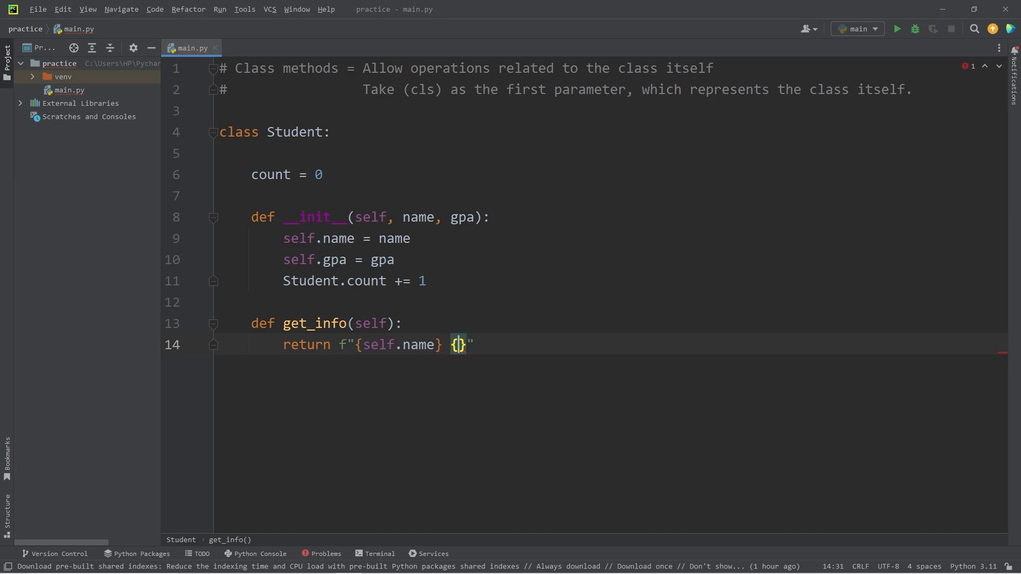
{"action": "type", "text": "self.gpa"}
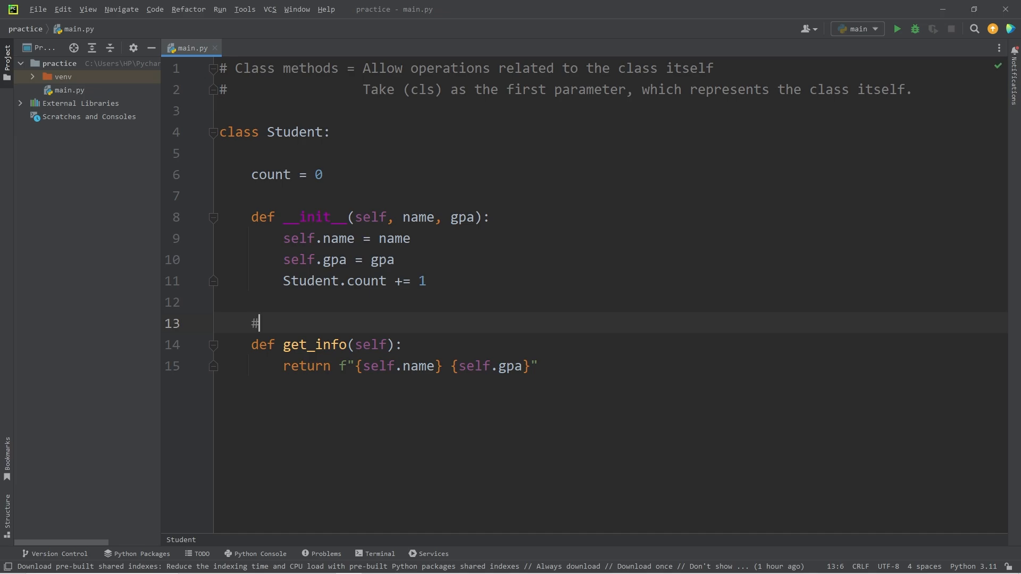
Label the method with a '#INSTANCE METHOD' comment.
{"action": "type", "text": "INSTANCE MET"}
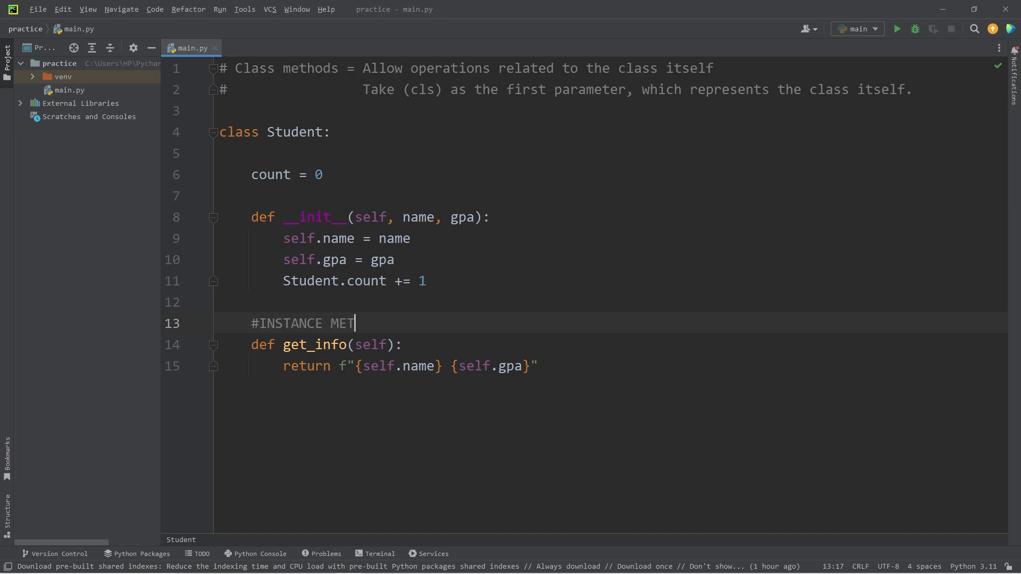
{"action": "type", "text": "HOD"}
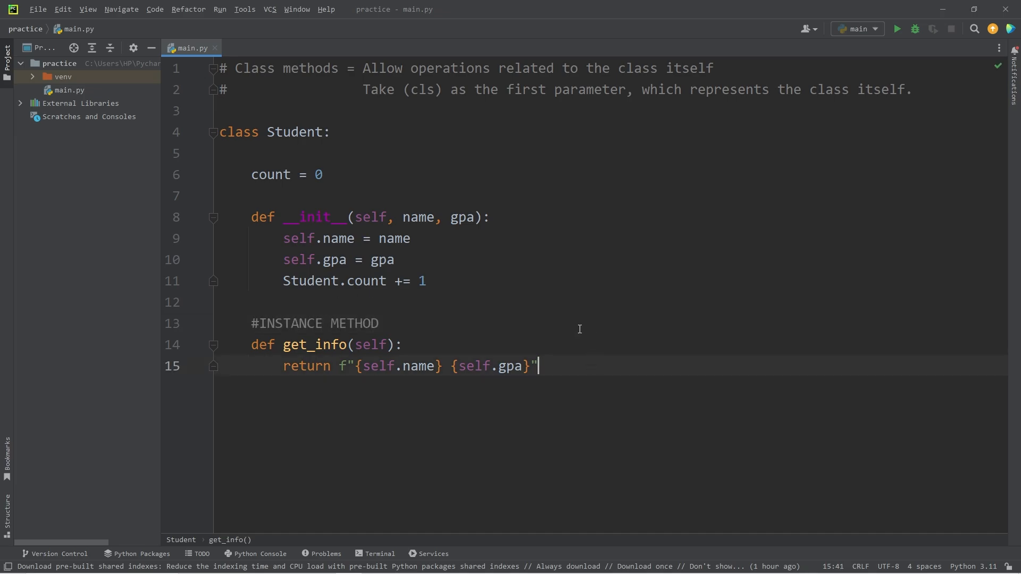
{"action": "key", "text": "Enter"}
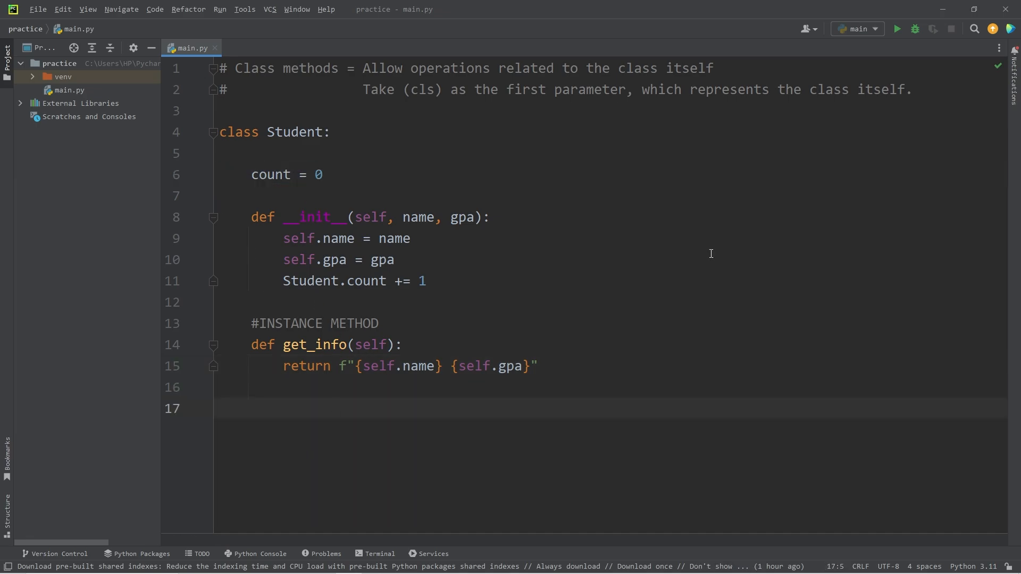
{"action": "type", "text": "@"}
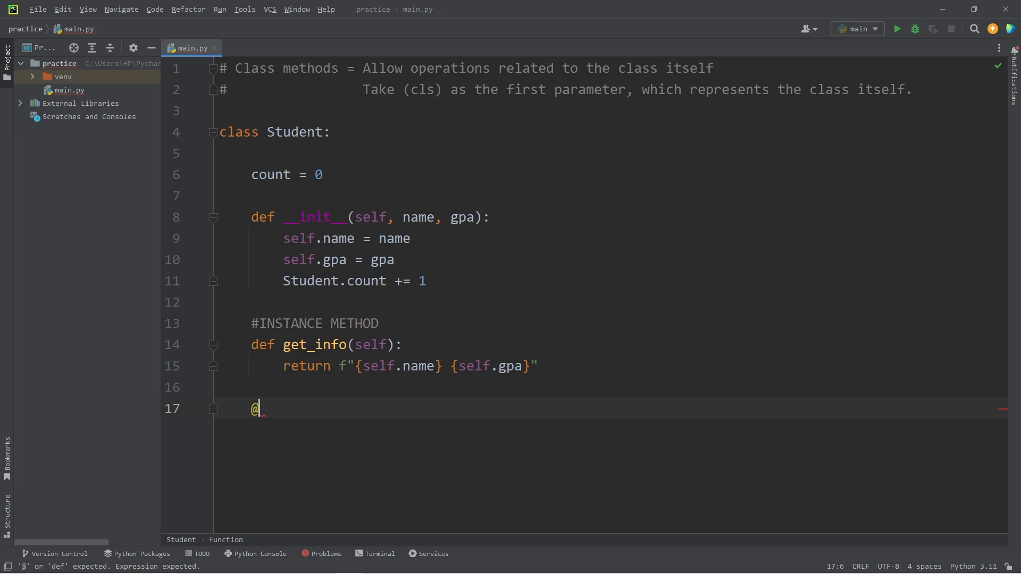
{"action": "type", "text": "classmet"}
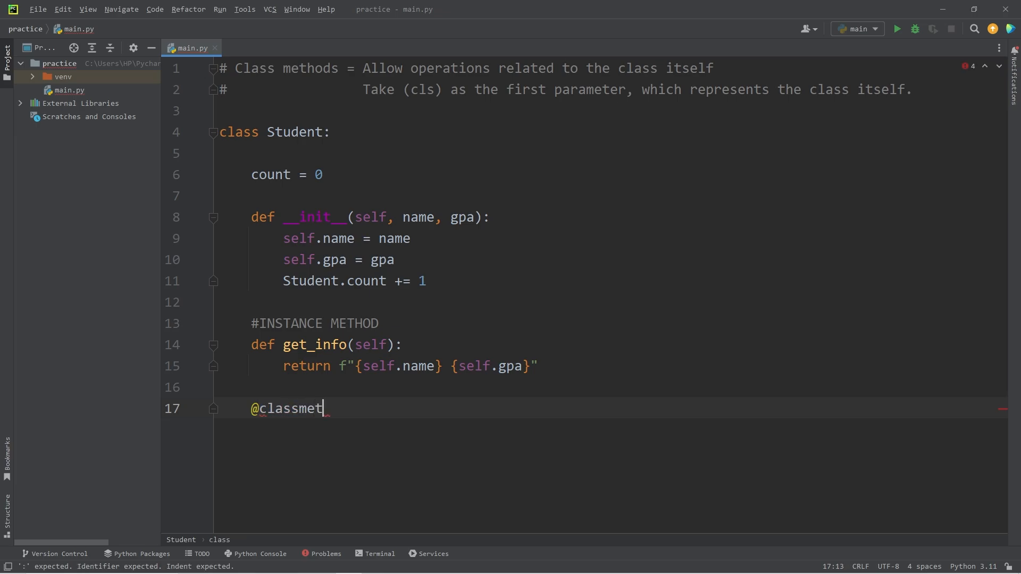
{"action": "key", "text": "Enter"}
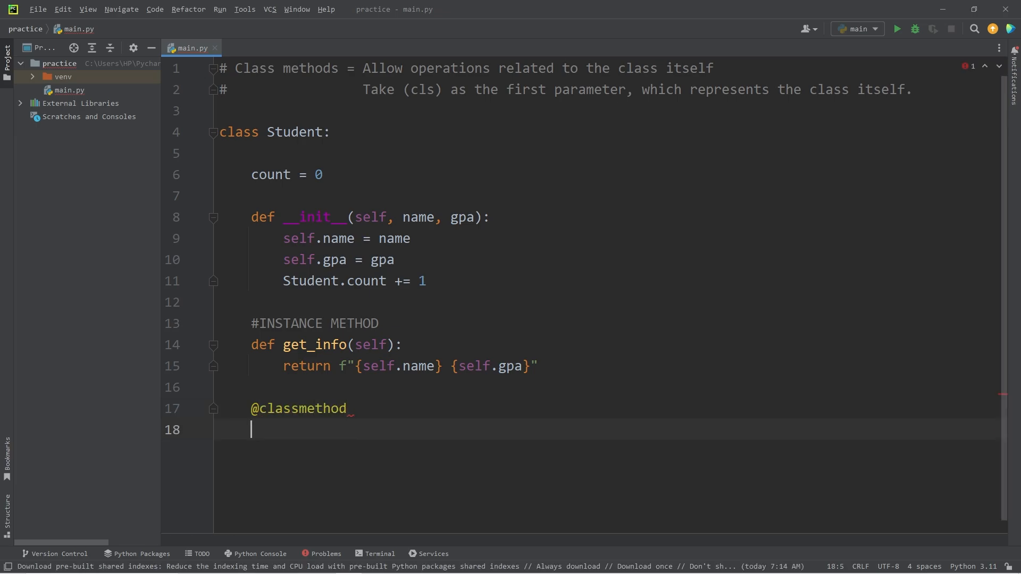
{"action": "scroll", "scroll_direction": "down", "scroll_amount": 3}
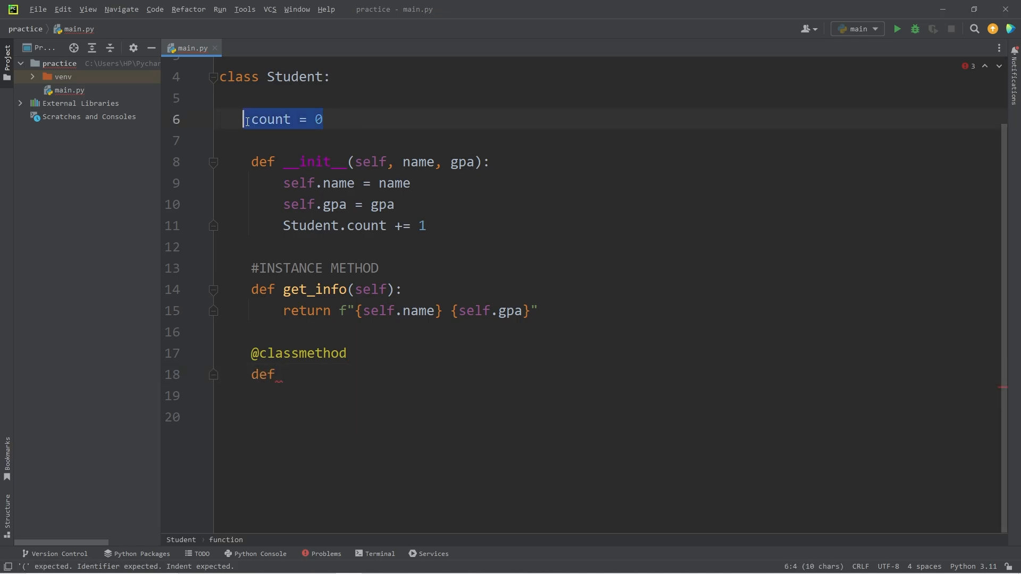
{"action": "left_click", "coordinate": [281, 374]}
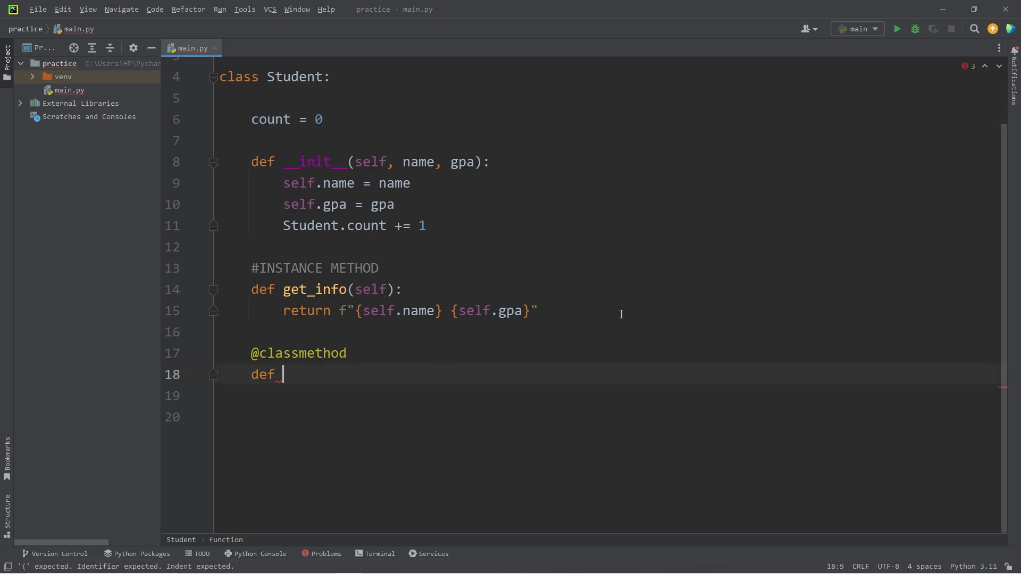
{"action": "type", "text": "get"}
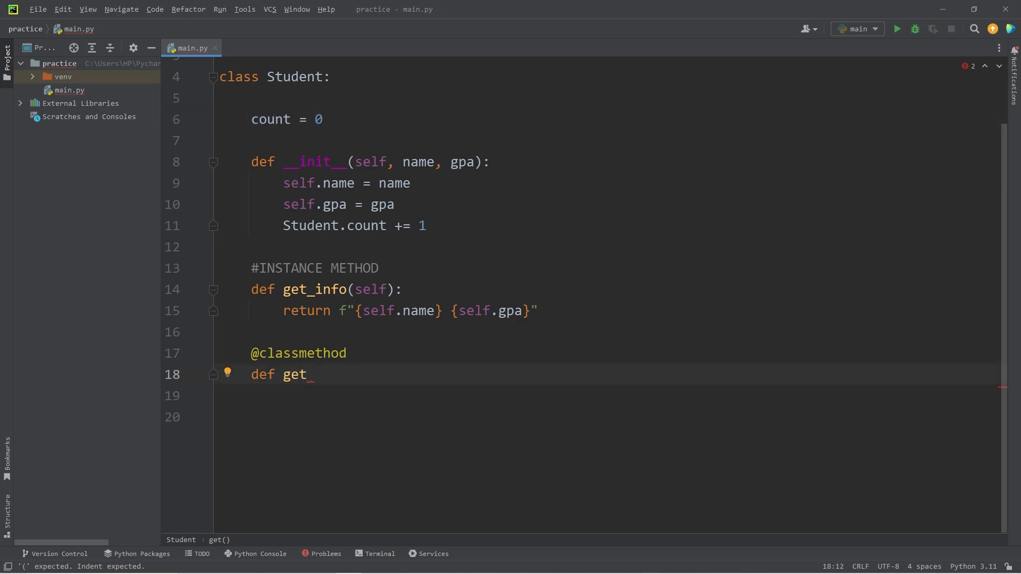
{"action": "type", "text": "count(cls):"}
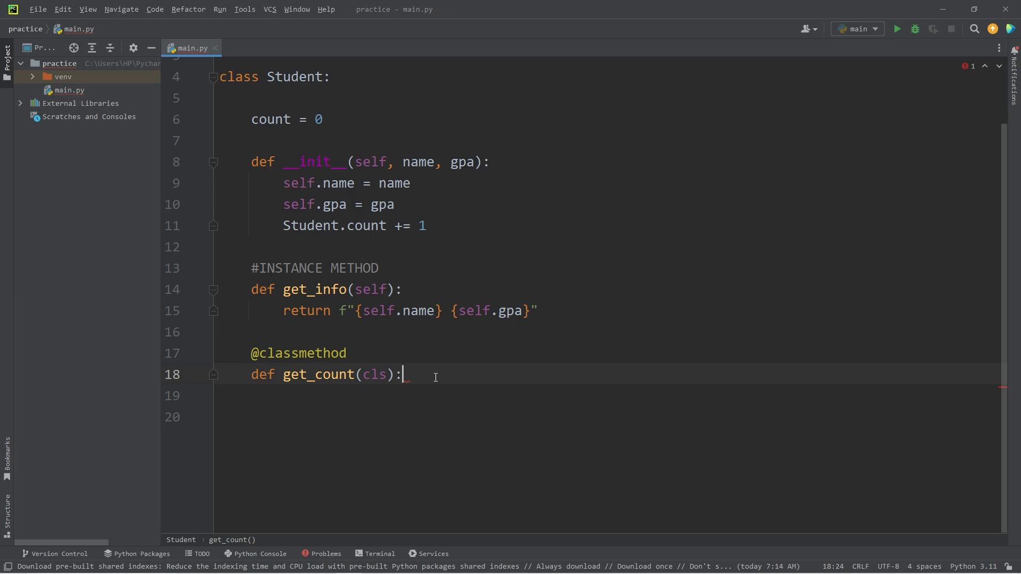
{"action": "key", "text": "enter"}
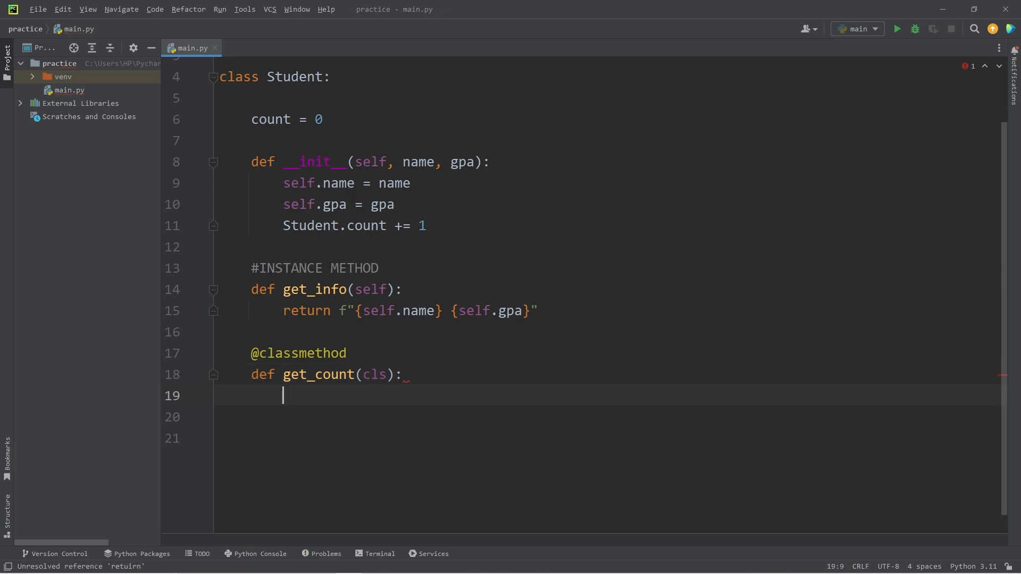
Make get_count return f"Total # of students: {cls.count}".
{"action": "type", "text": "return"}
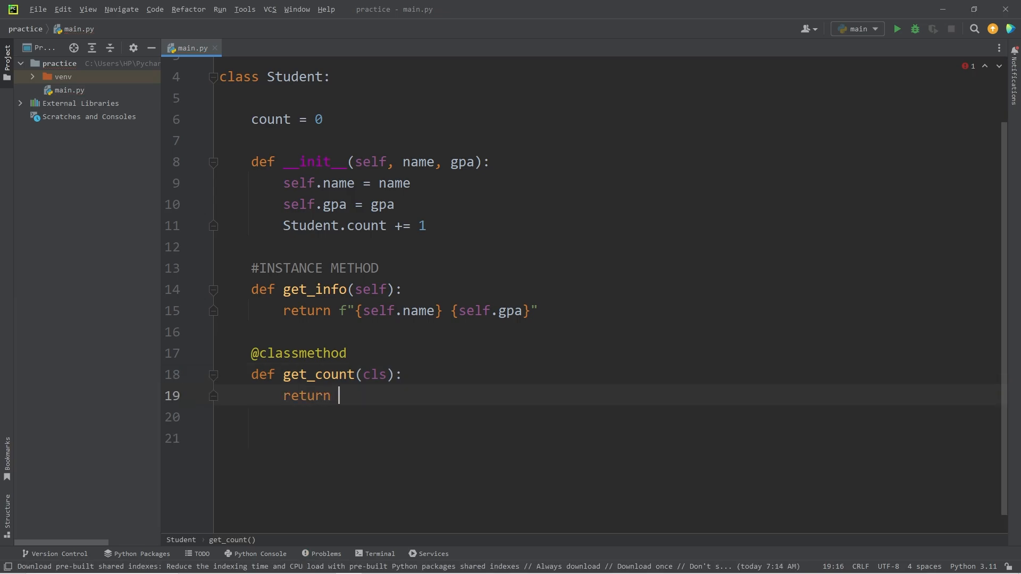
{"action": "type", "text": "f\"Tot\""}
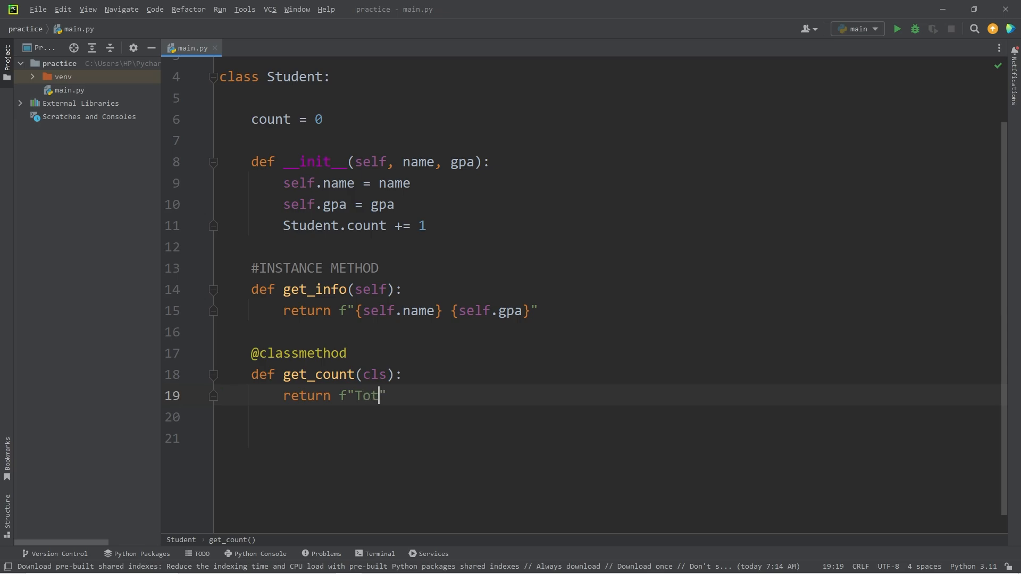
{"action": "type", "text": "al # of st"}
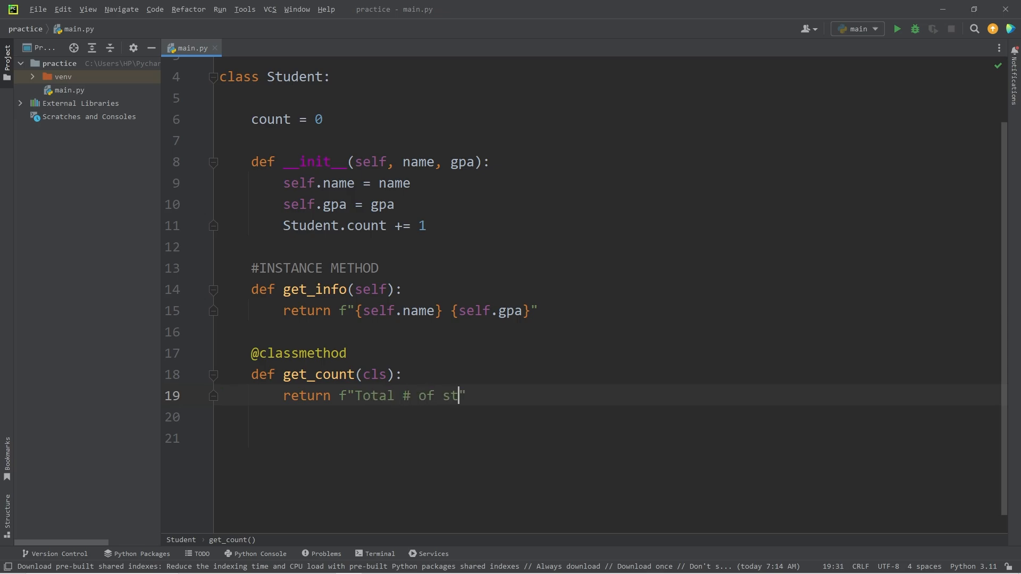
{"action": "type", "text": "udents"}
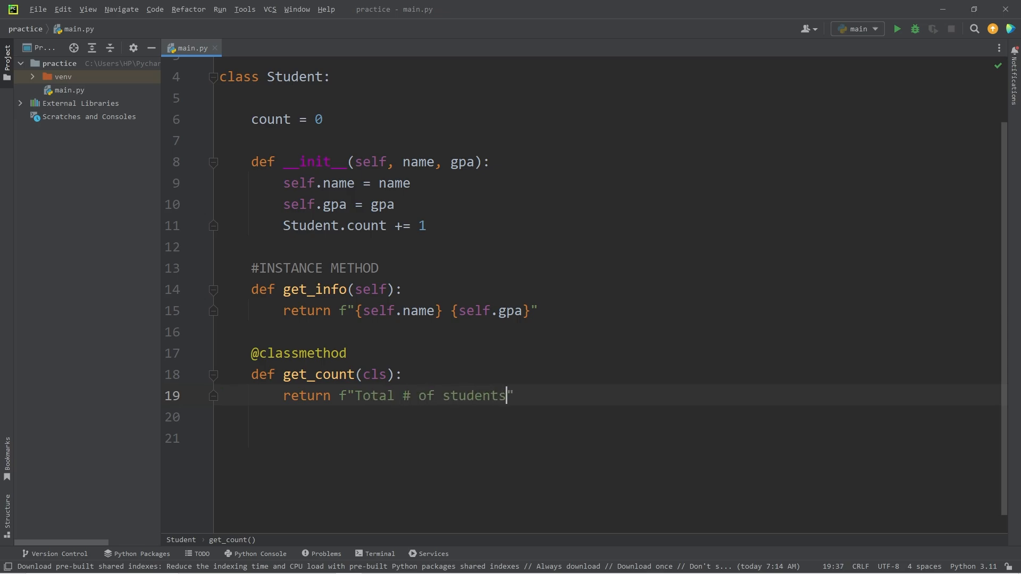
{"action": "type", "text": ": {}"}
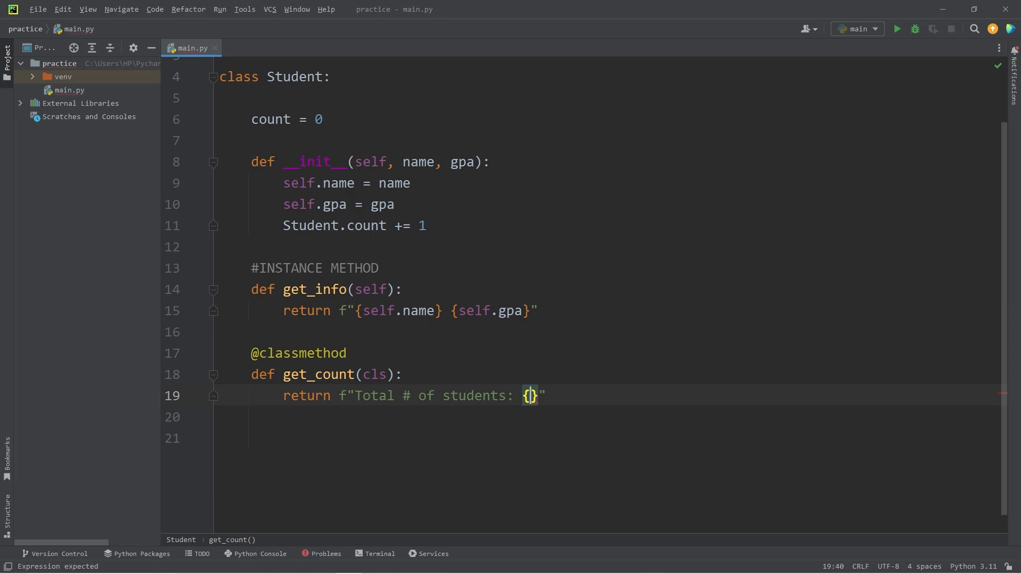
{"action": "type", "text": "cls.count"}
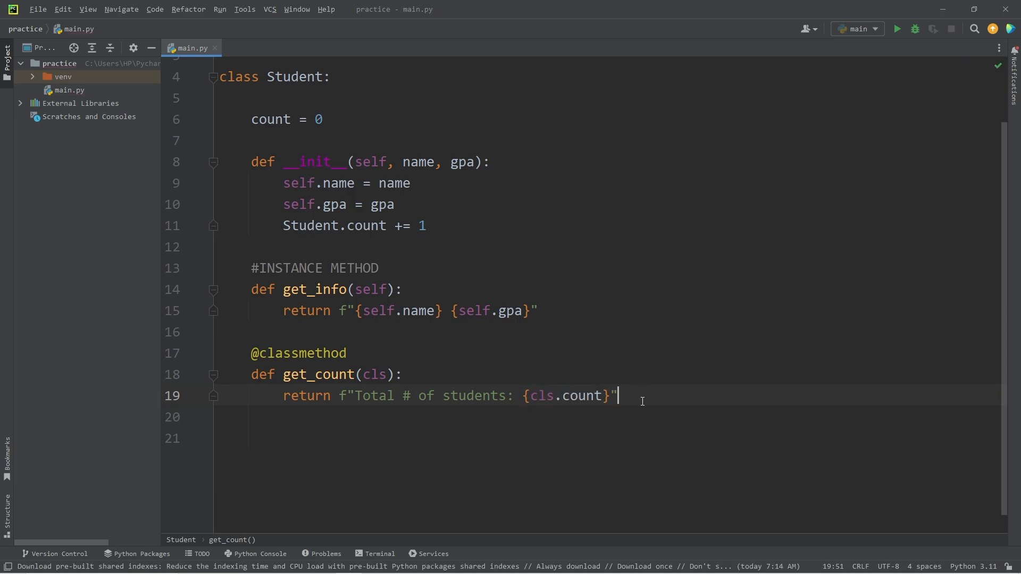
{"action": "double_click", "coordinate": [310, 353]}
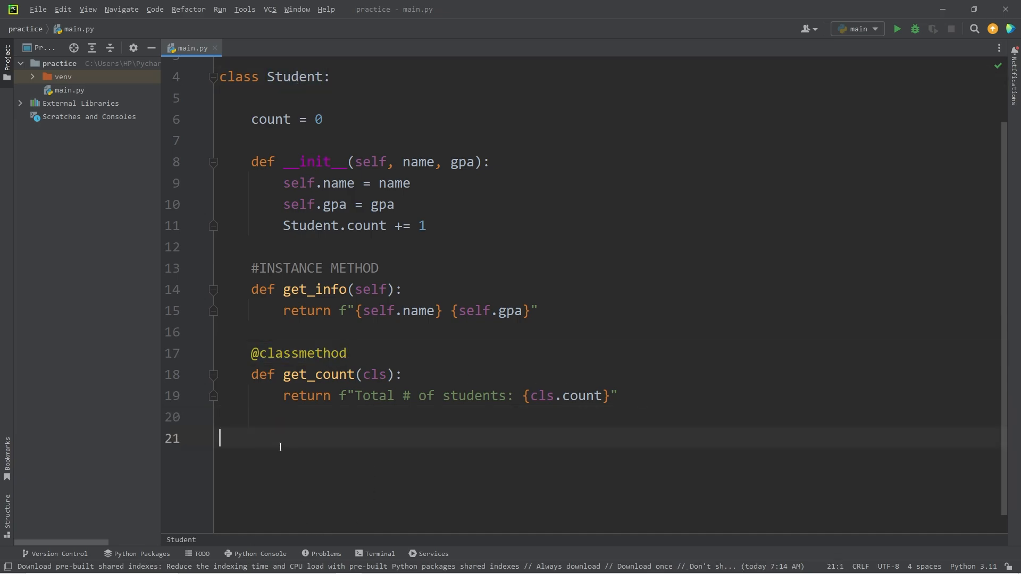
Write print(Student.get_count()) on a new line outside the class.
{"action": "type", "text": "Student.g"}
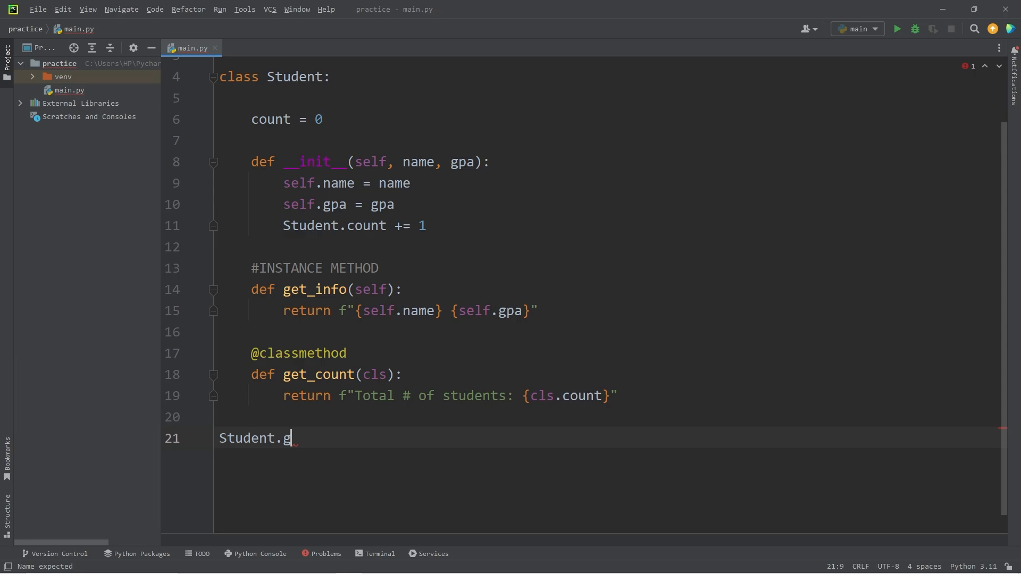
{"action": "type", "text": "et_count"}
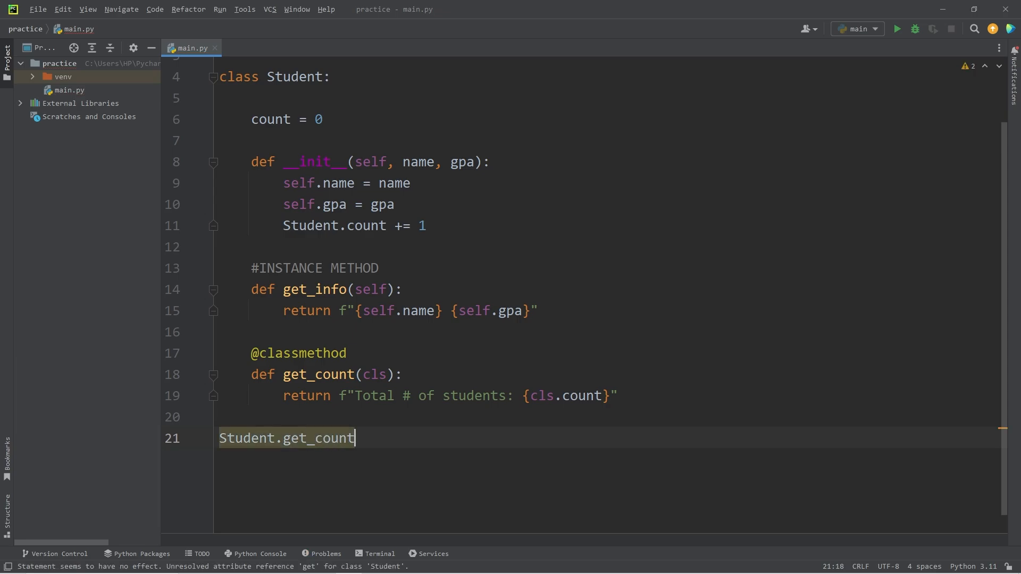
{"action": "type", "text": "()"}
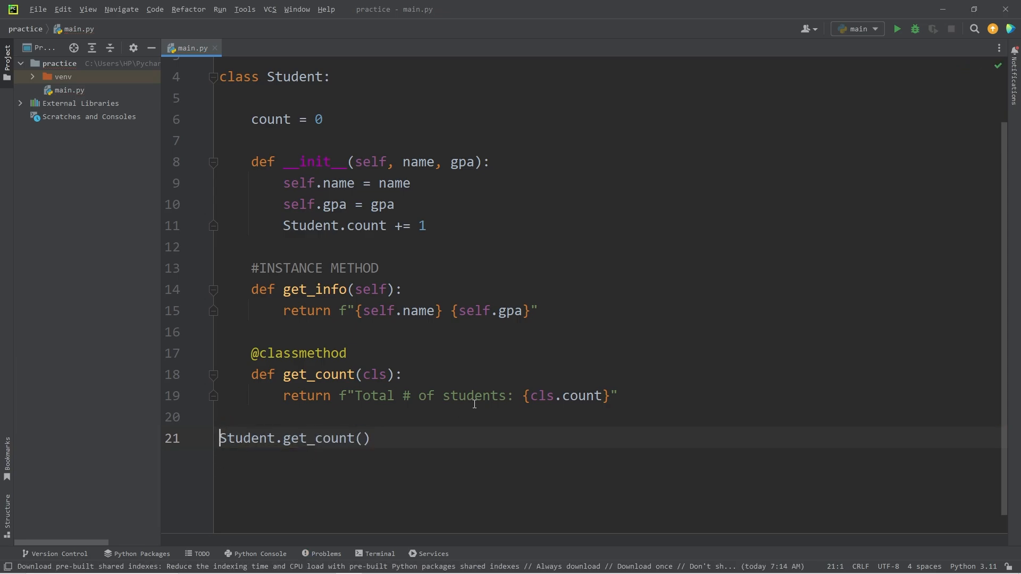
{"action": "type", "text": "print("}
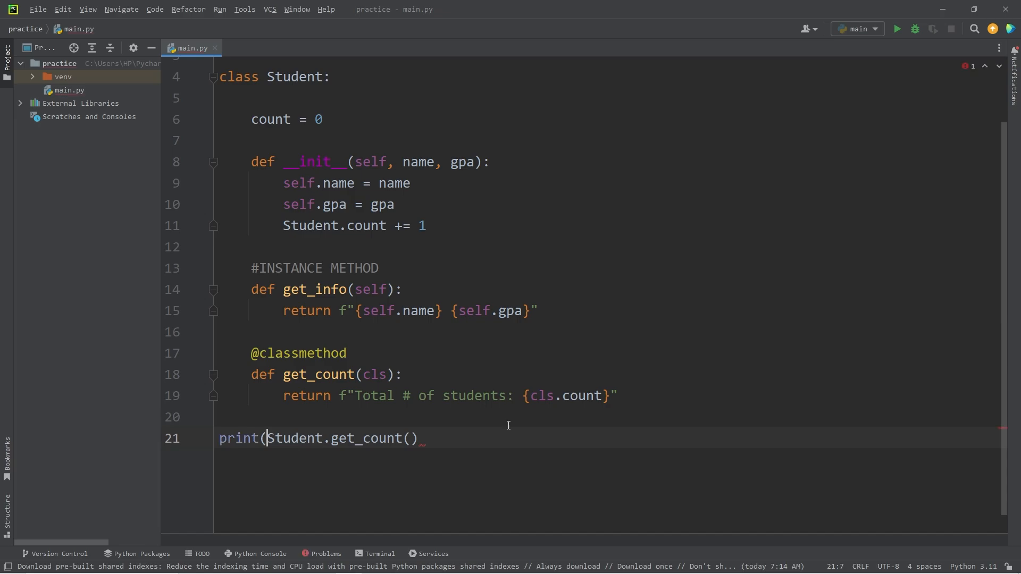
{"action": "type", "text": ")"}
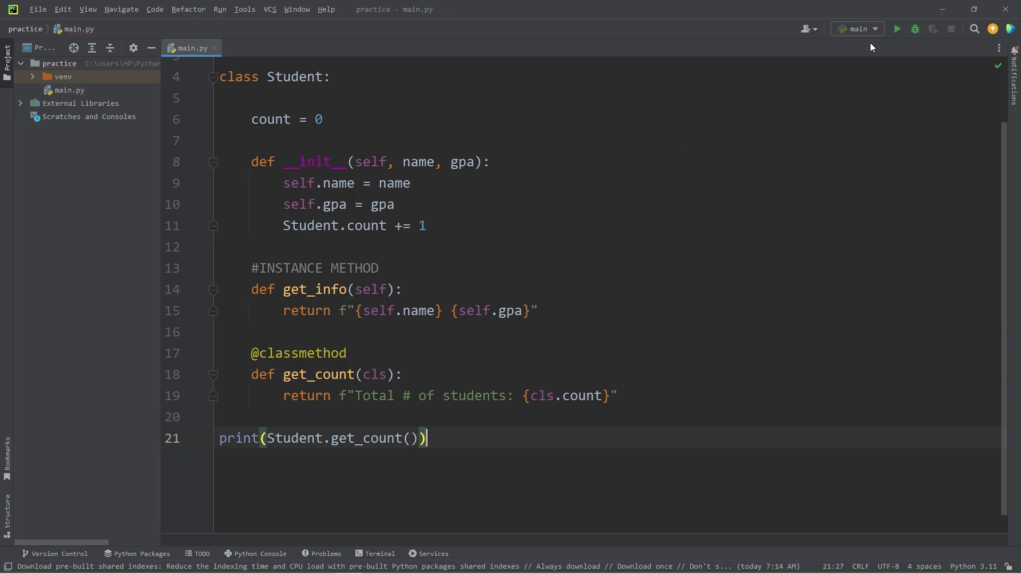
{"action": "left_click", "coordinate": [896, 29]}
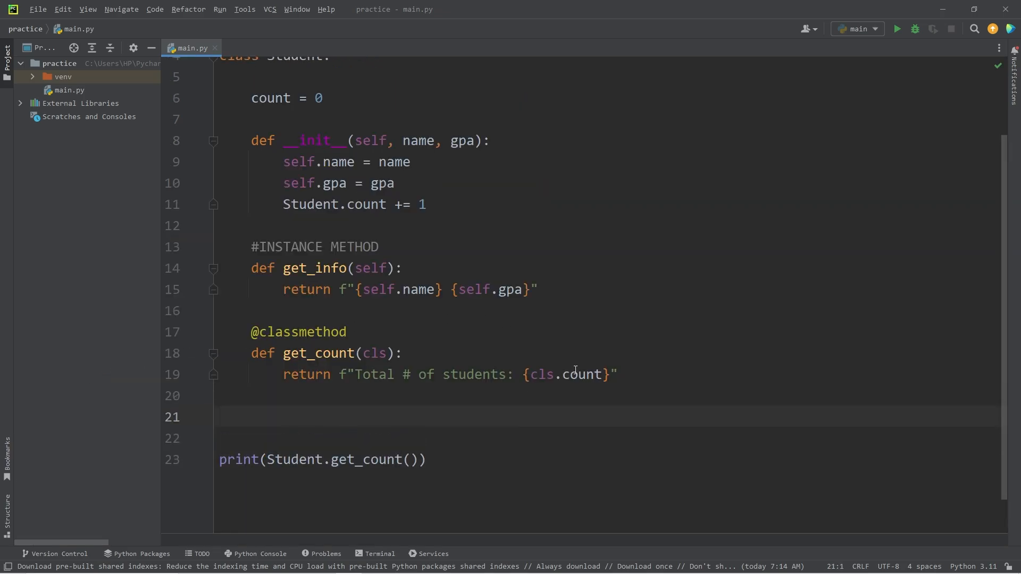
Create student1 Spongebob 3.2, student2 Patrick 2.0 and student3 Sandy 4.0.
{"action": "type", "text": "student1 ="}
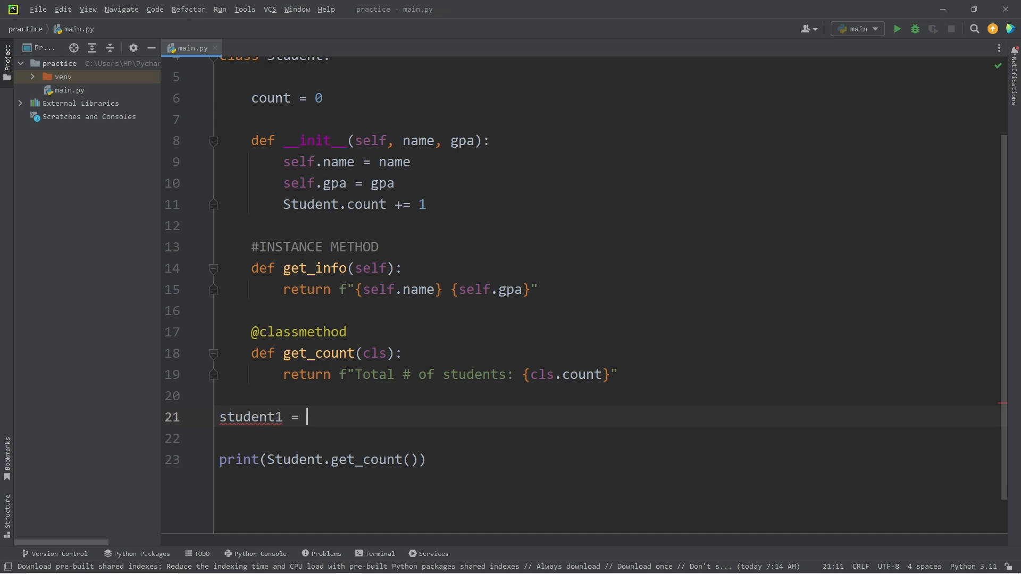
{"action": "type", "text": "Student"}
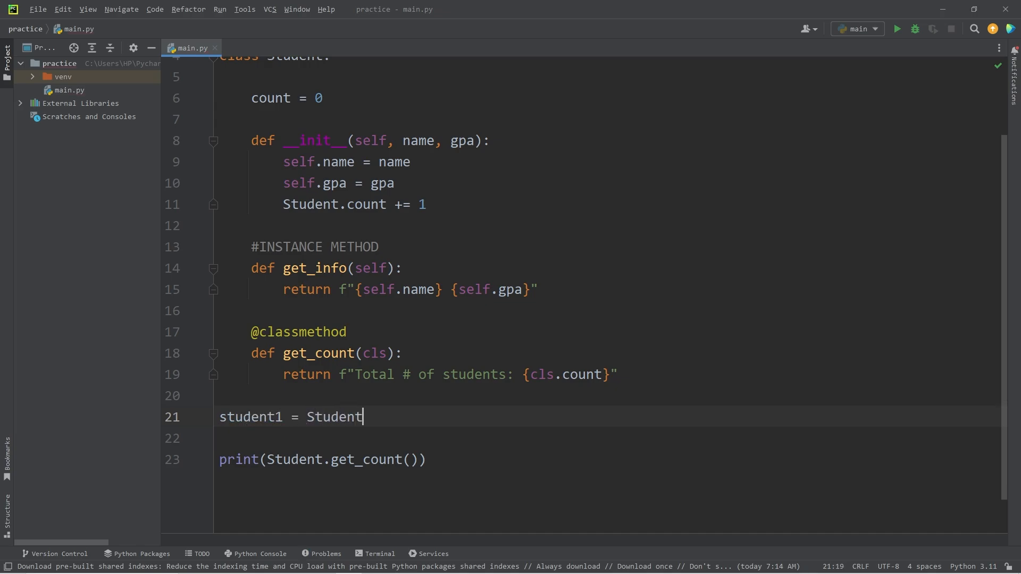
{"action": "type", "text": "(\"\")"}
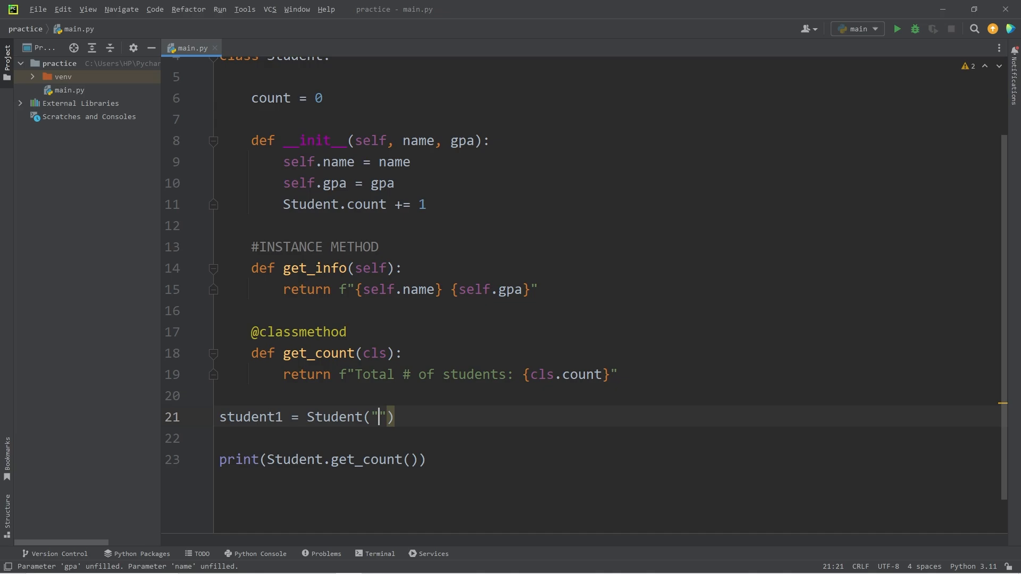
{"action": "type", "text": "Spongebob"}
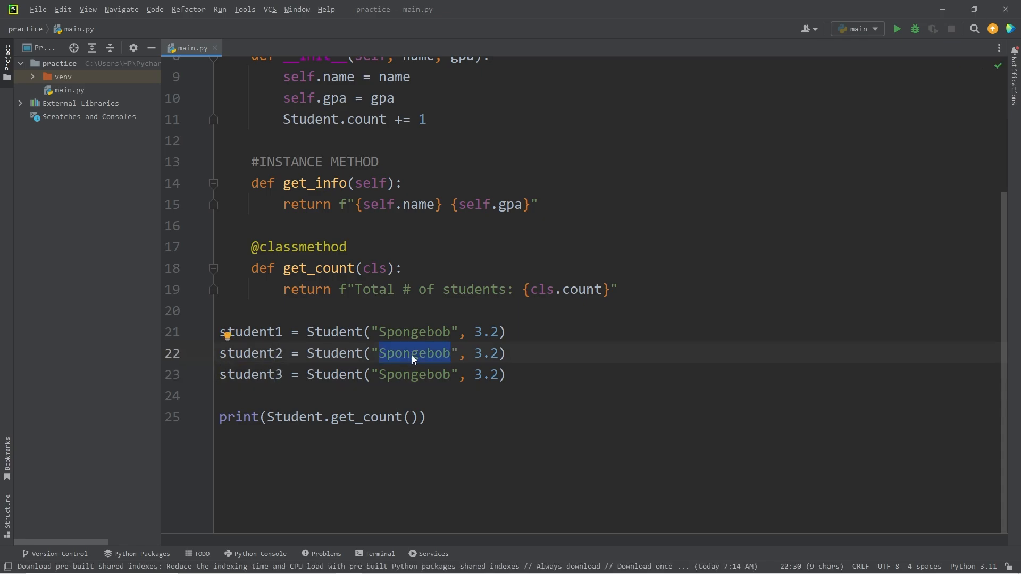
{"action": "type", "text": "Patrick"}
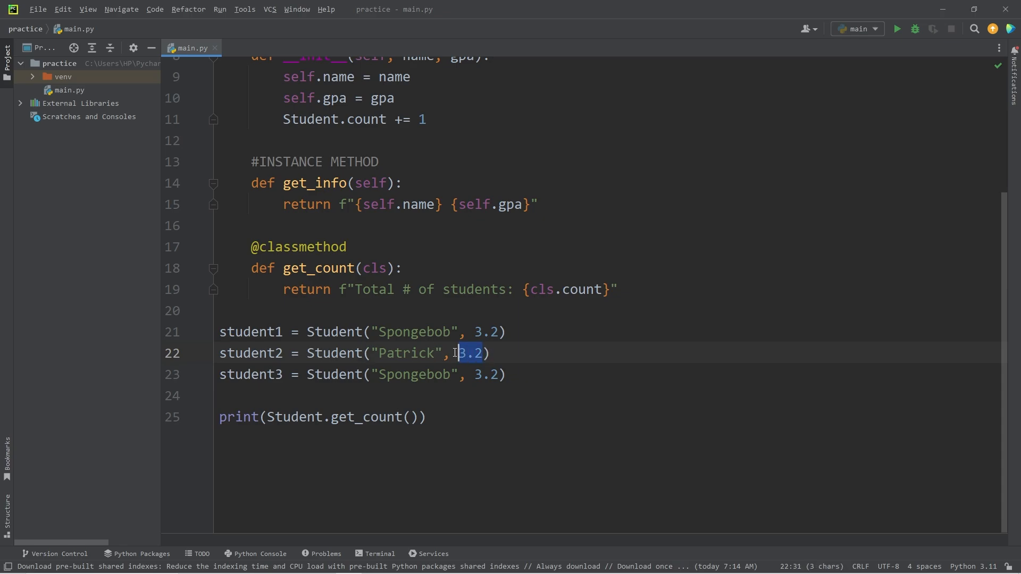
{"action": "type", "text": "2.0"}
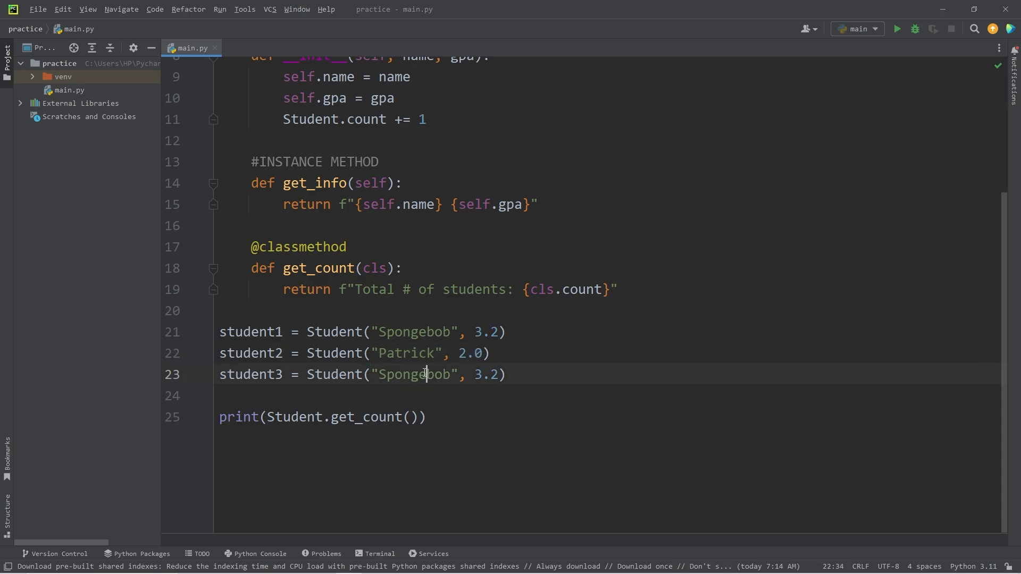
{"action": "type", "text": "Sandy"}
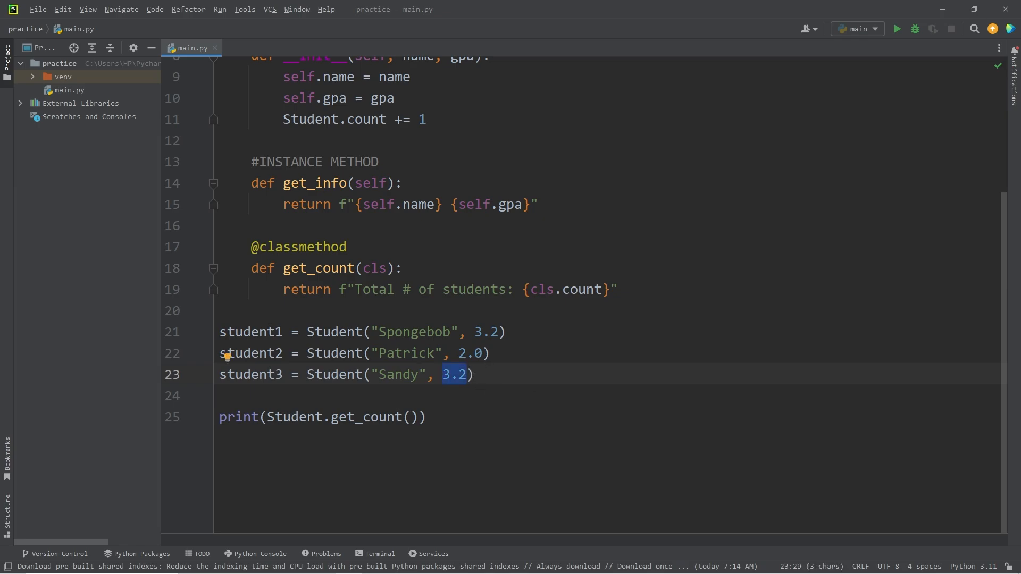
{"action": "type", "text": "4.0"}
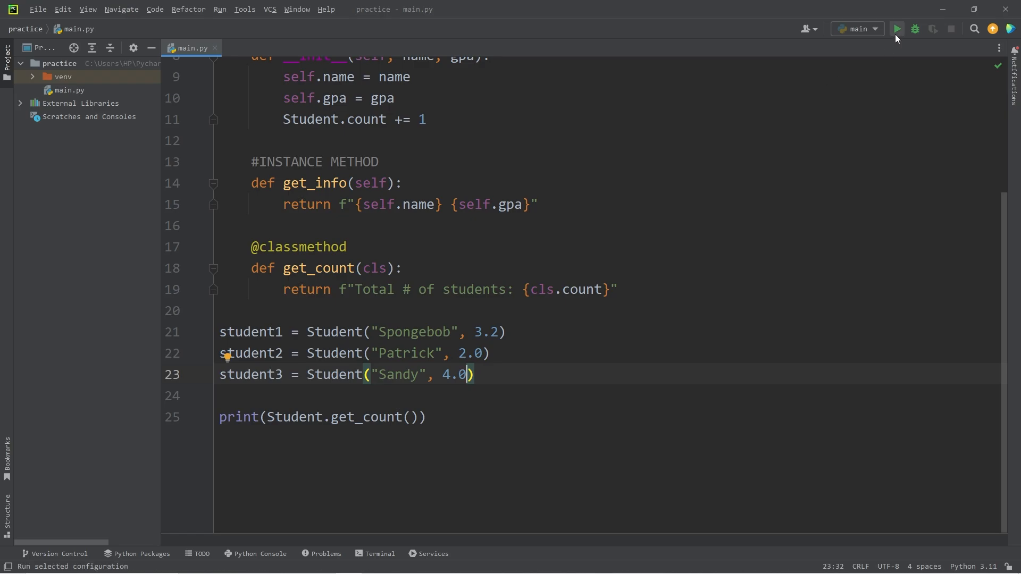
Run the script, seeing 'Total # of students: 3', and select get_count's parameter.
{"action": "left_click", "coordinate": [896, 28]}
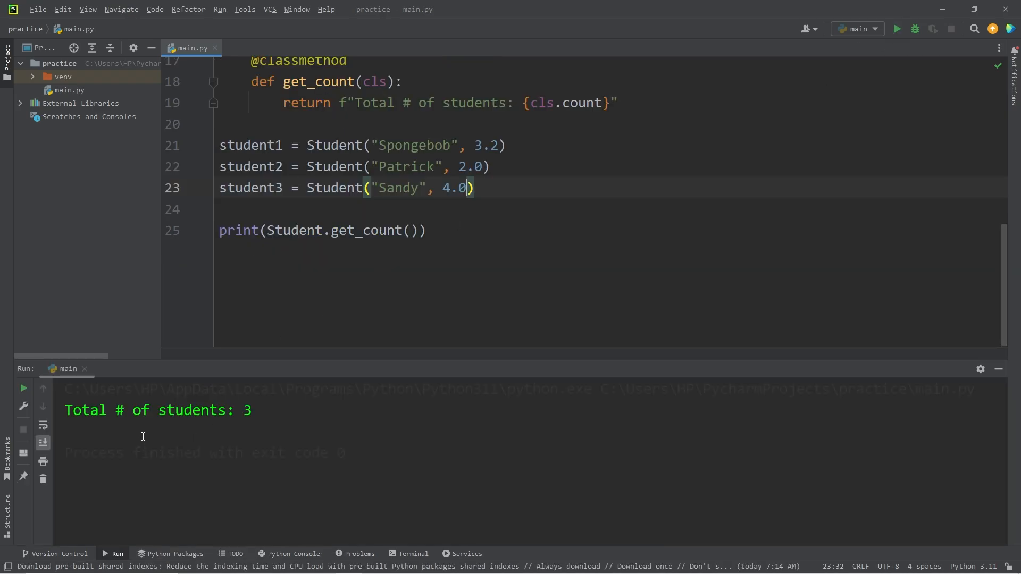
{"action": "double_click", "coordinate": [246, 410]}
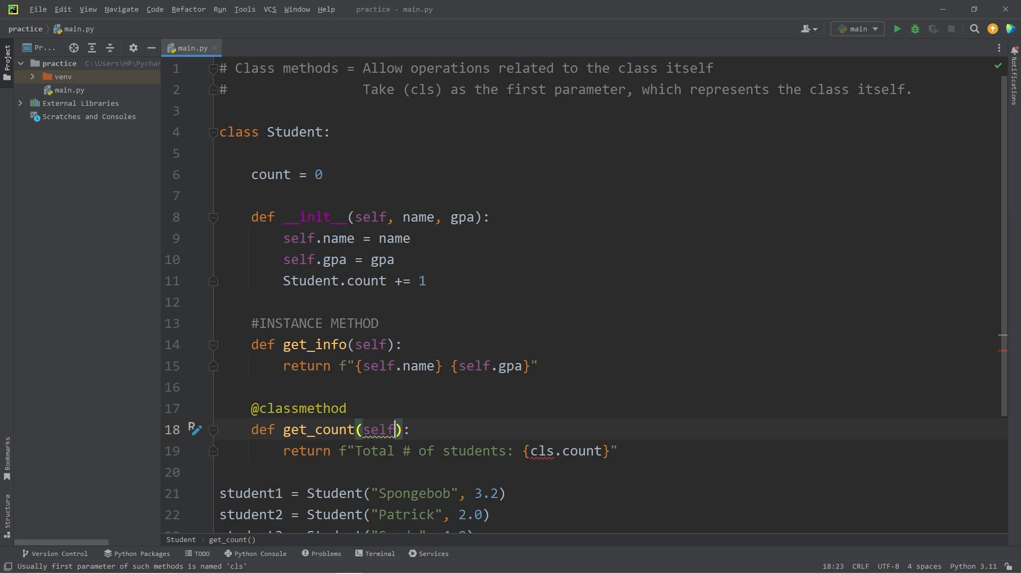
Type cls back as get_count's parameter and scroll through the file.
{"action": "type", "text": "cls"}
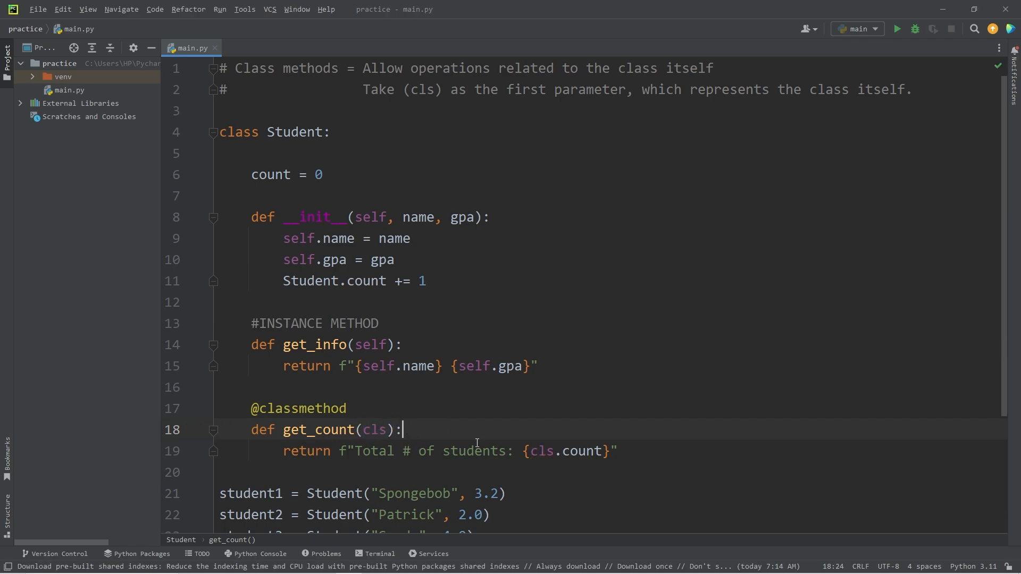
{"action": "scroll", "scroll_direction": "down", "scroll_amount": 3}
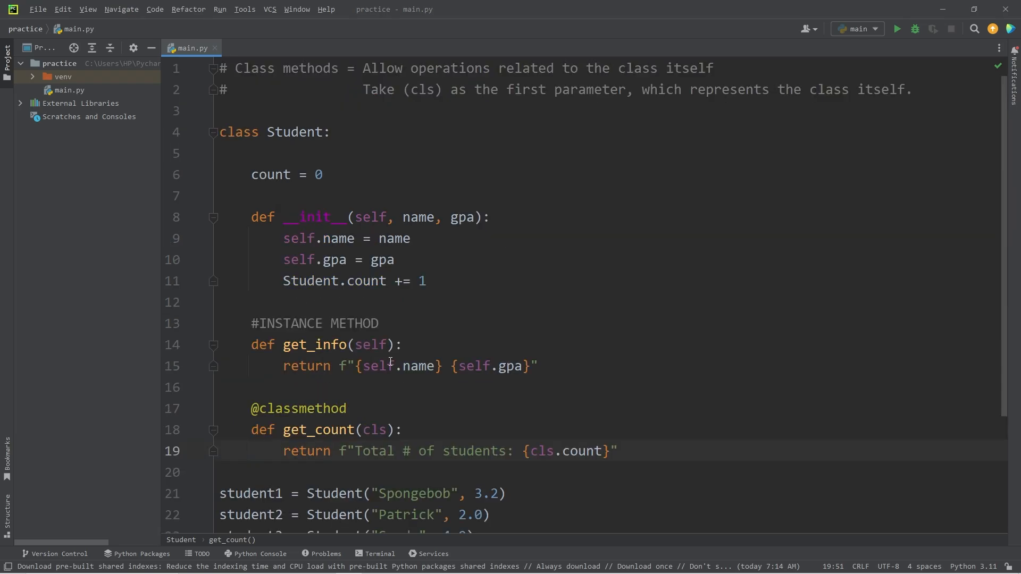
{"action": "mouse_move", "coordinate": [373, 343]}
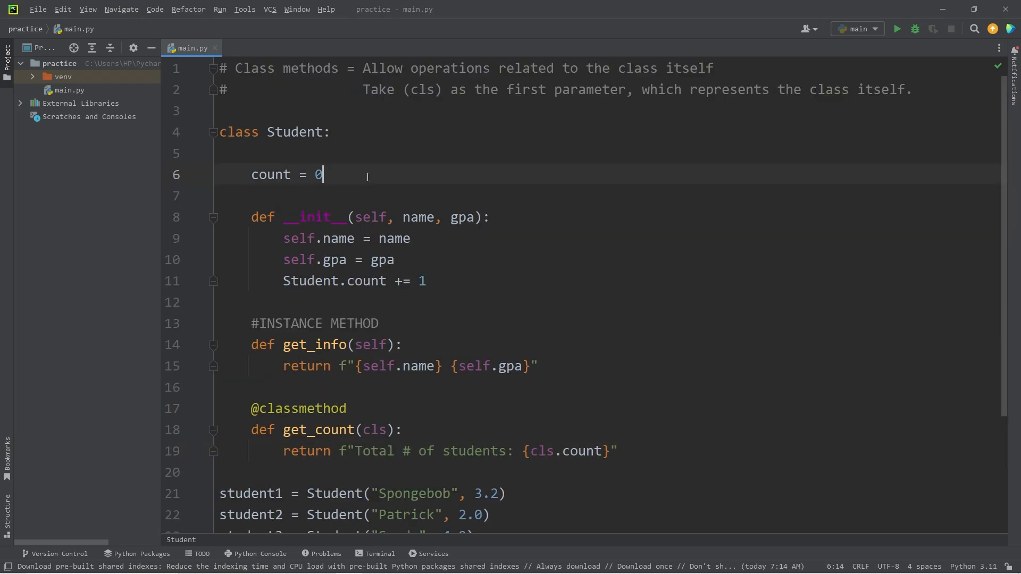
Add class variable total_gpa = 0 below count = 0.
{"action": "key", "text": "enter"}
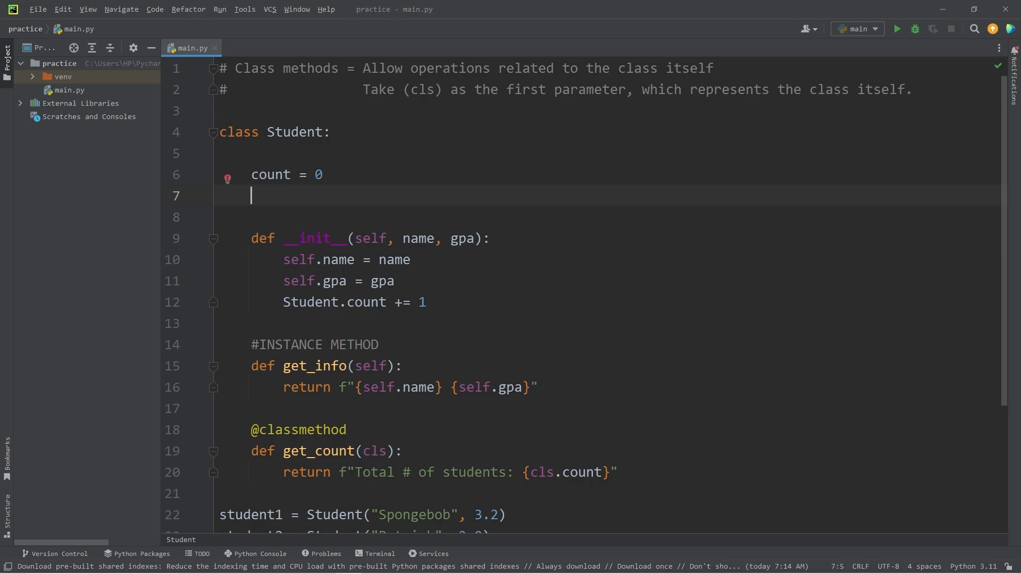
{"action": "type", "text": "total"}
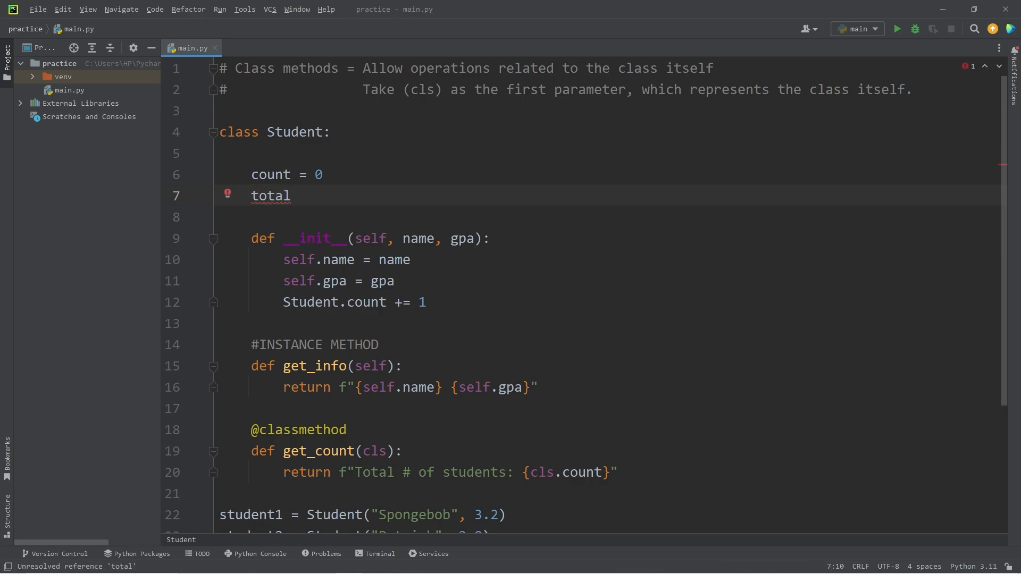
{"action": "type", "text": "_gpa"}
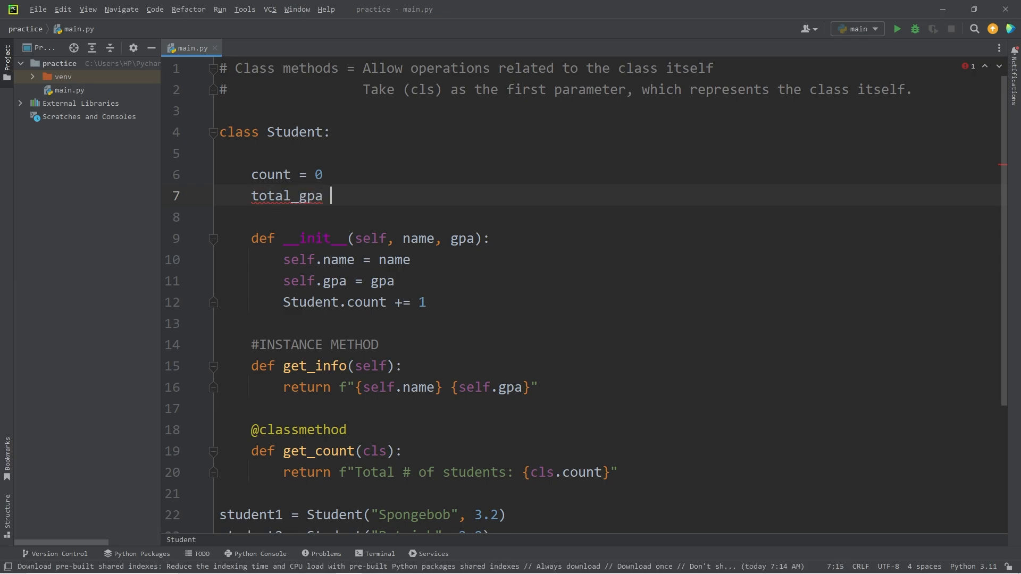
{"action": "type", "text": "= 0"}
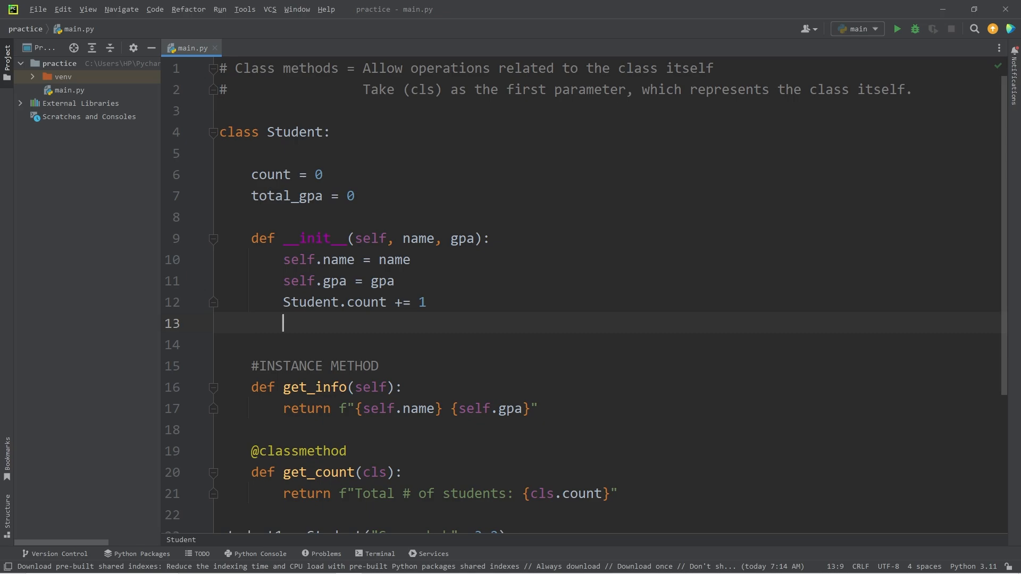
Add Student.total_gpa += gpa to __init__.
{"action": "type", "text": "Student."}
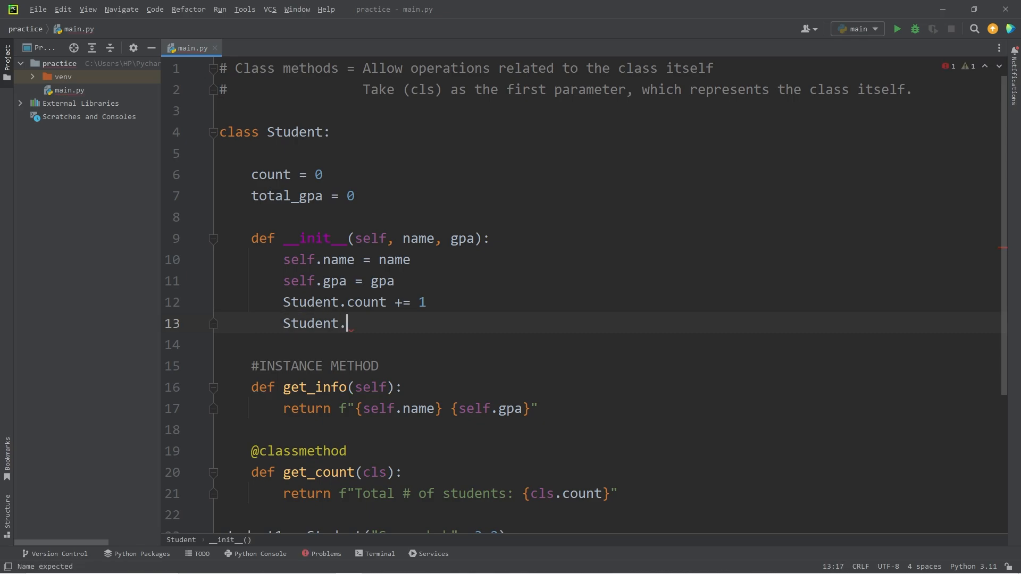
{"action": "type", "text": "total_gpa"}
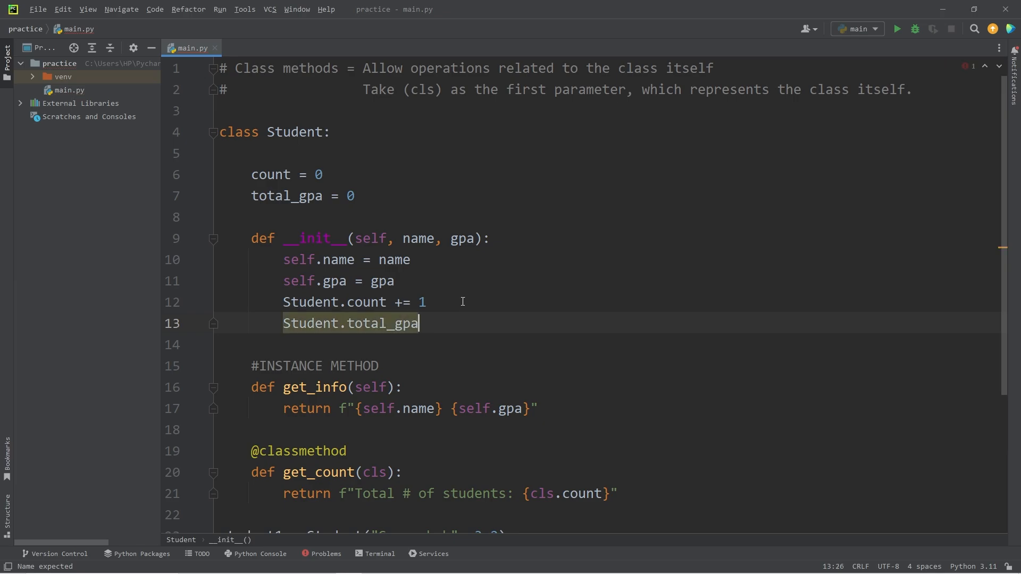
{"action": "type", "text": "+="}
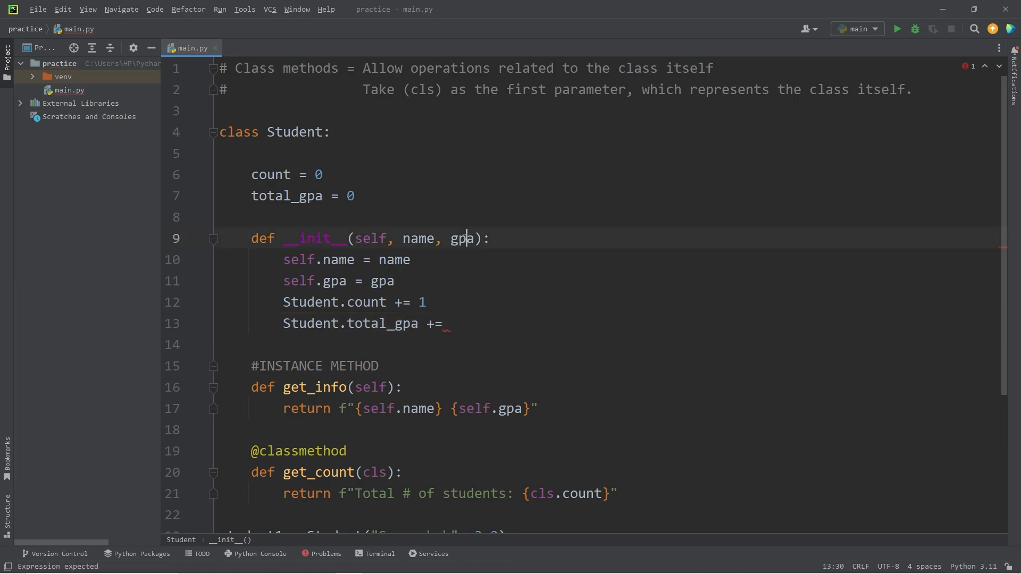
{"action": "type", "text": "gpa"}
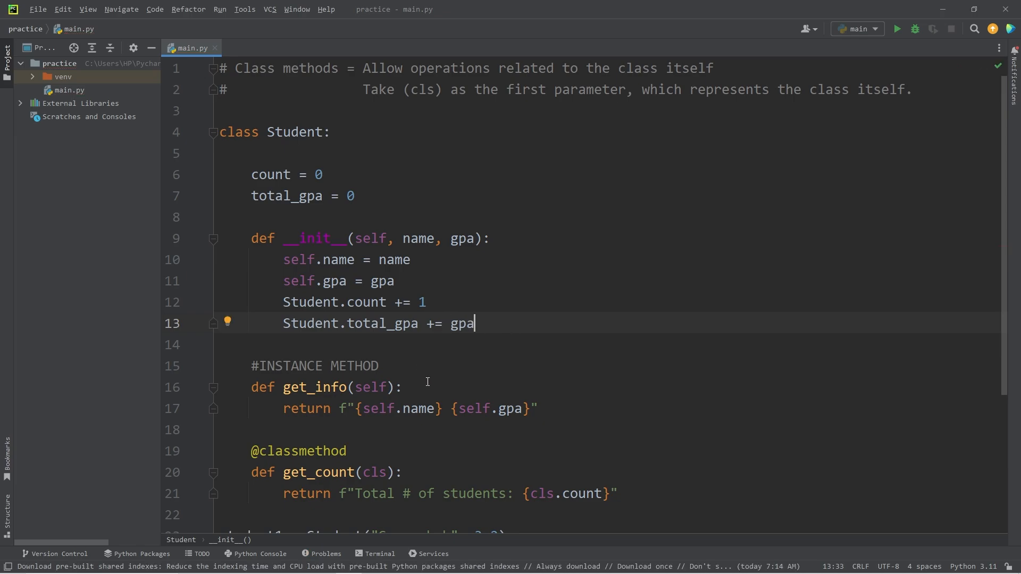
{"action": "double_click", "coordinate": [286, 195]}
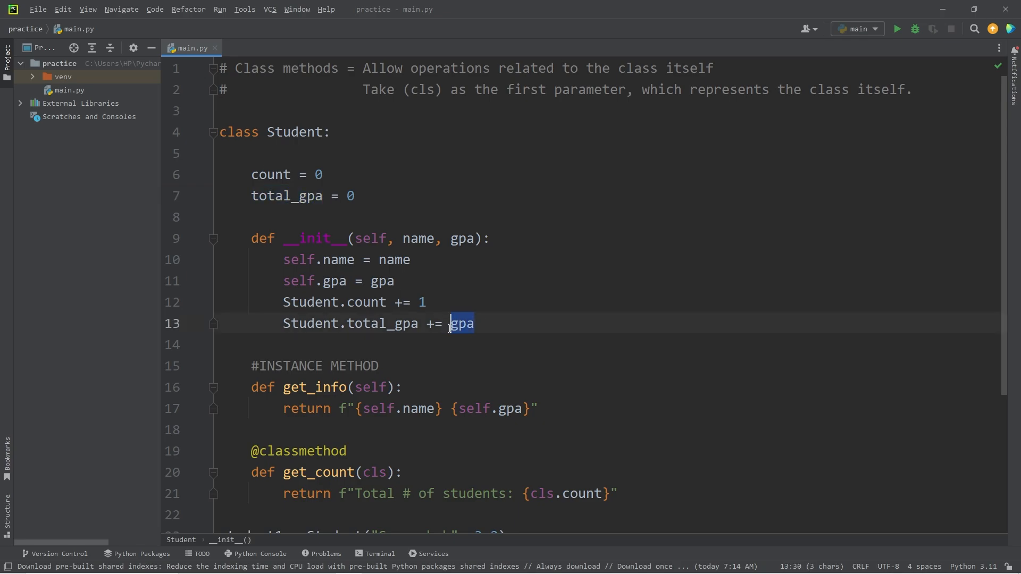
{"action": "double_click", "coordinate": [286, 195]}
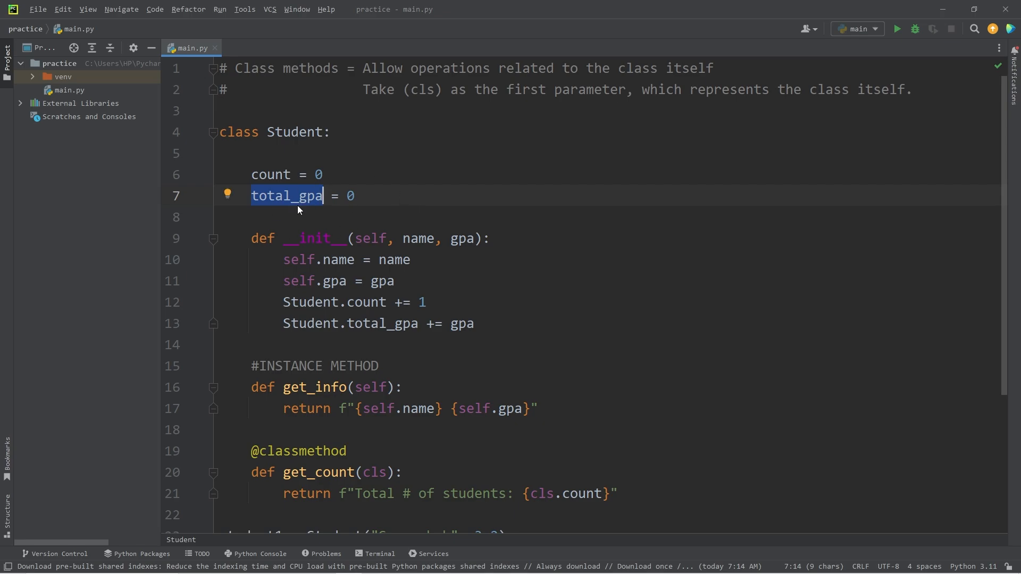
{"action": "double_click", "coordinate": [271, 174]}
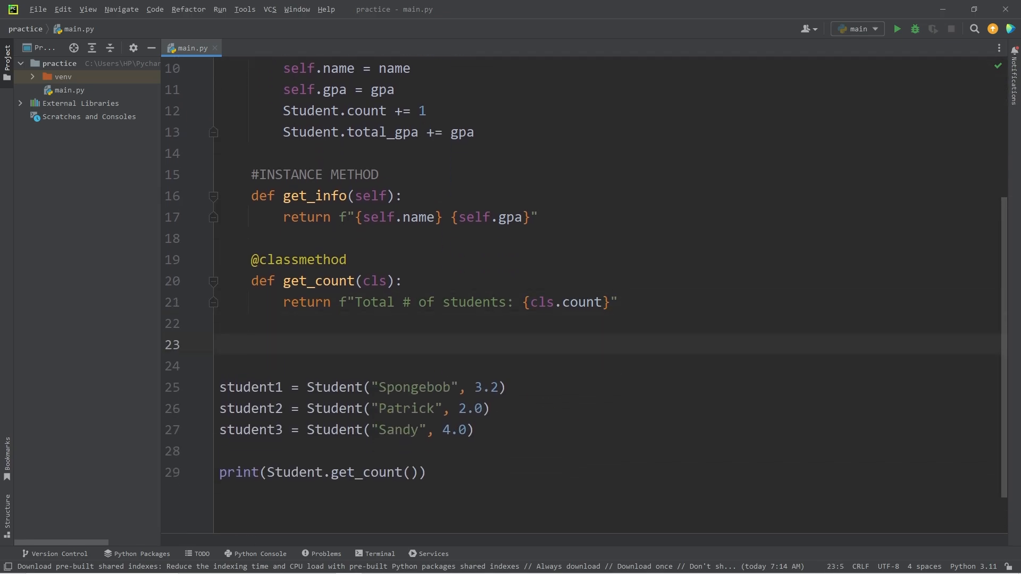
{"action": "type", "text": "@classmetho"}
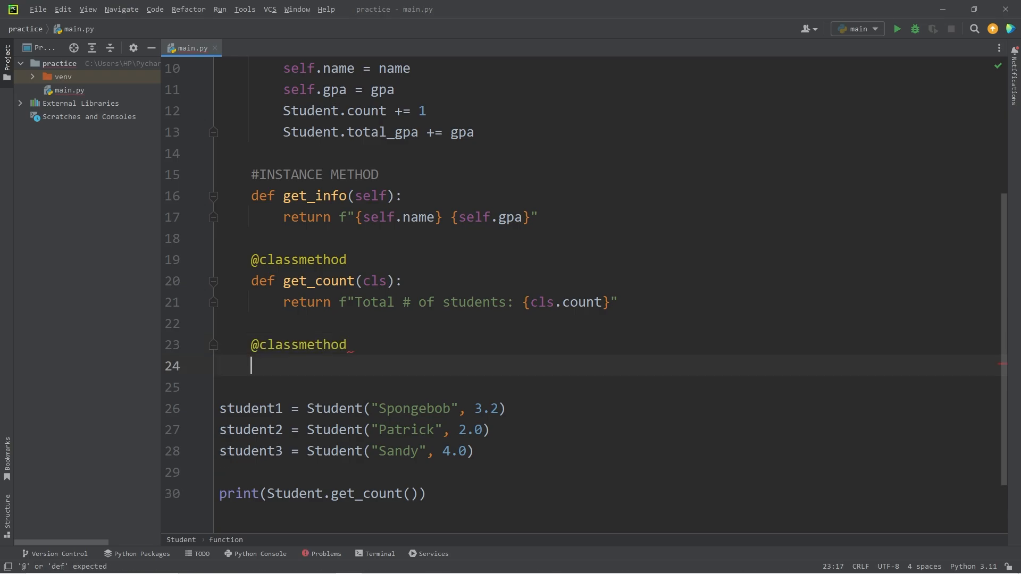
{"action": "type", "text": "def"}
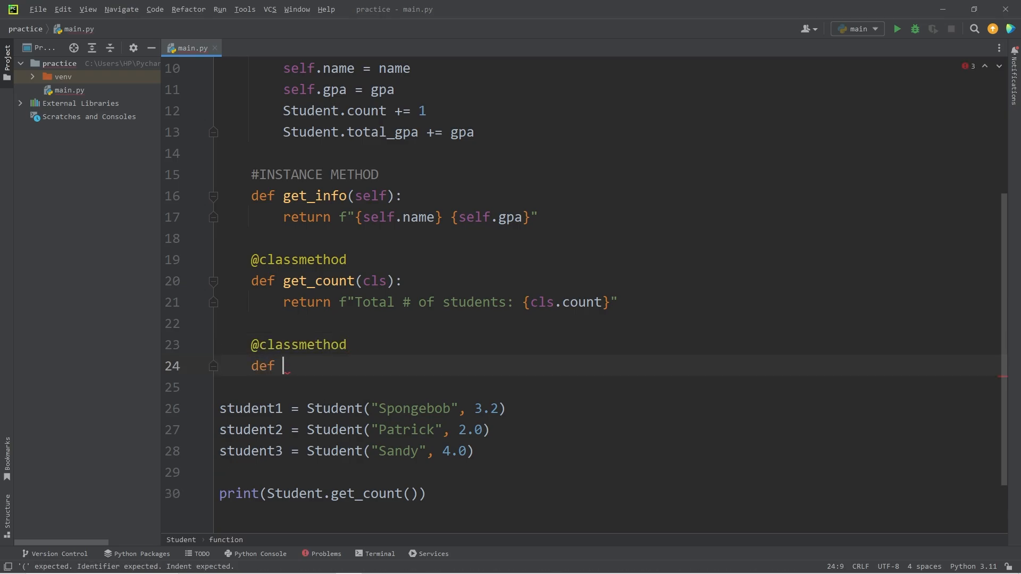
{"action": "type", "text": "get_averag"}
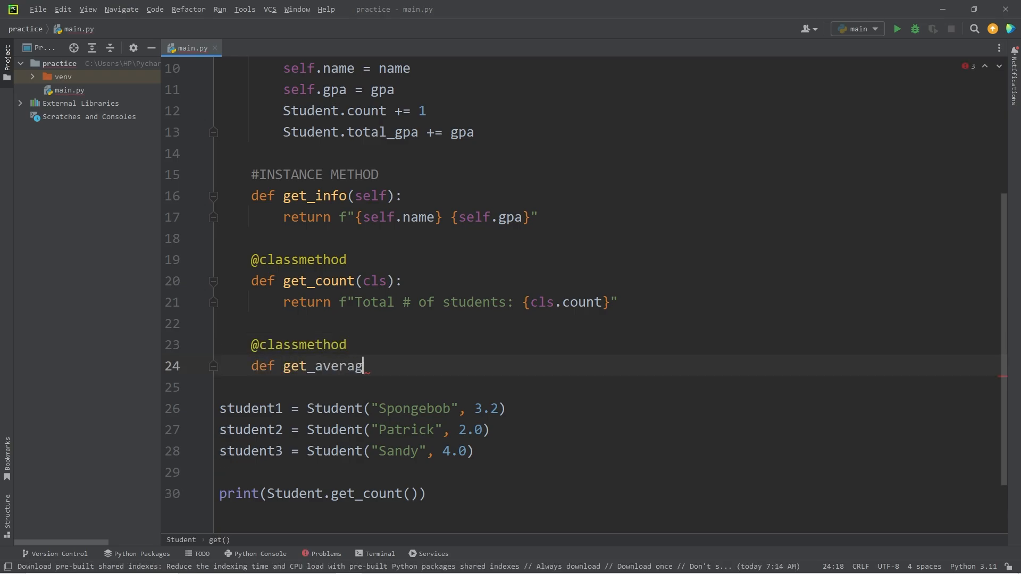
{"action": "type", "text": "e_gpa"}
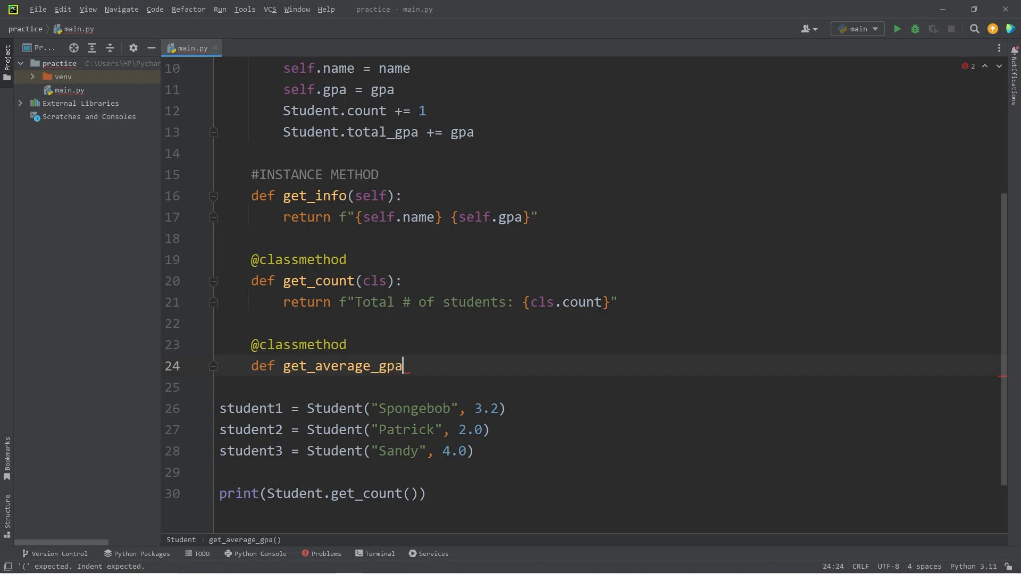
{"action": "type", "text": "(cls):"}
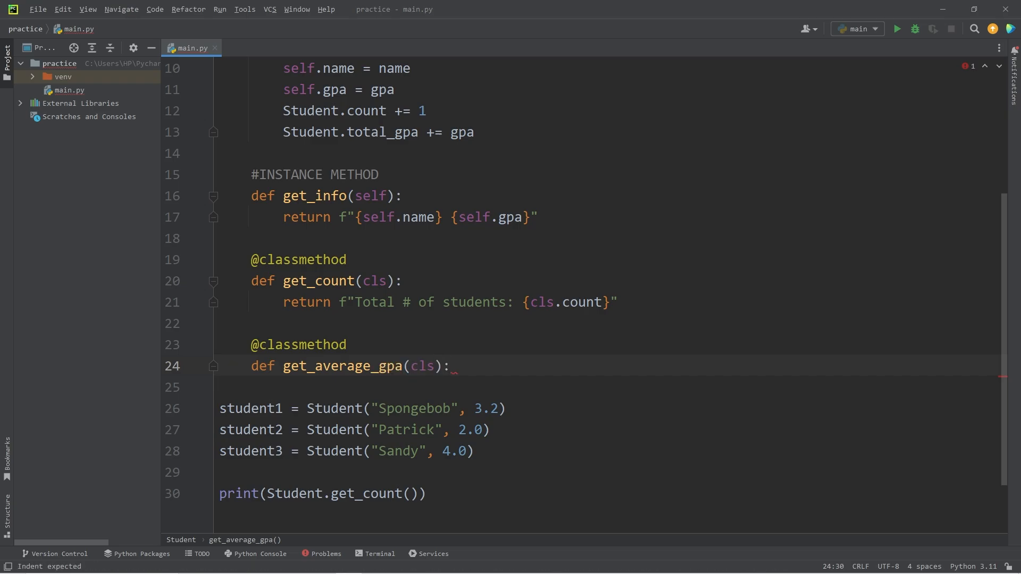
{"action": "key", "text": "enter"}
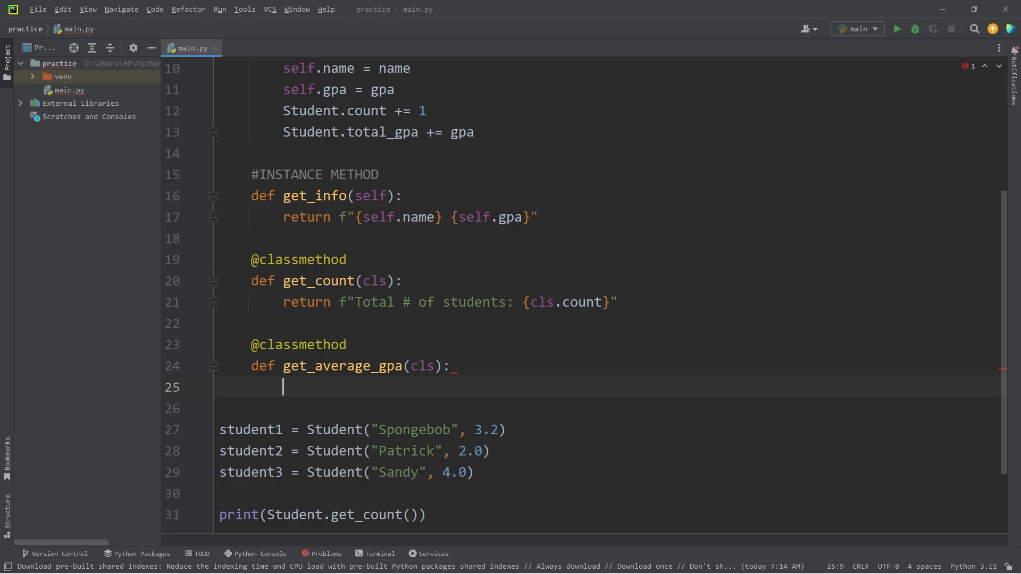
Return 0 from get_average_gpa when cls.count == 0.
{"action": "type", "text": "if cl"}
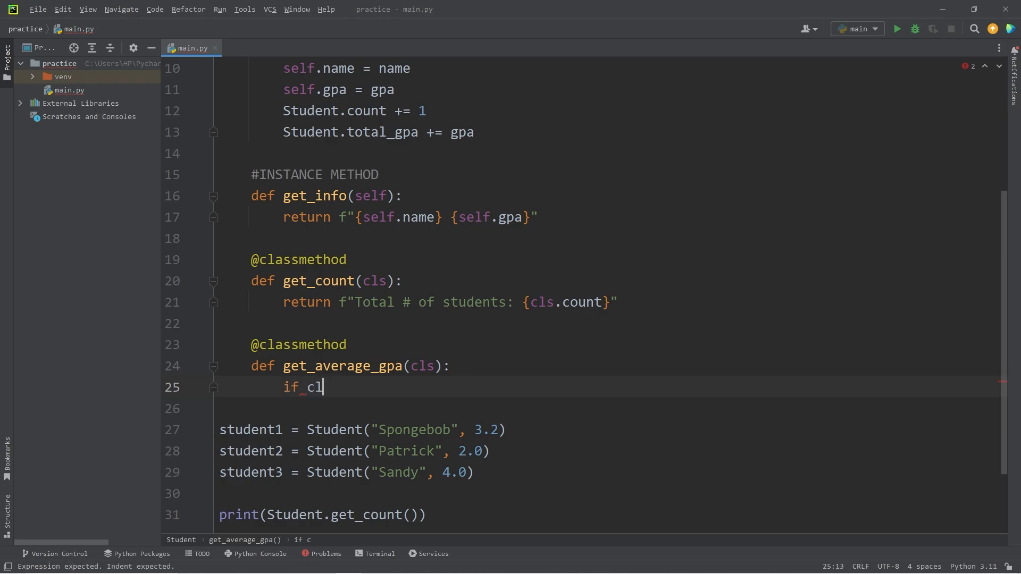
{"action": "type", "text": "s.count"}
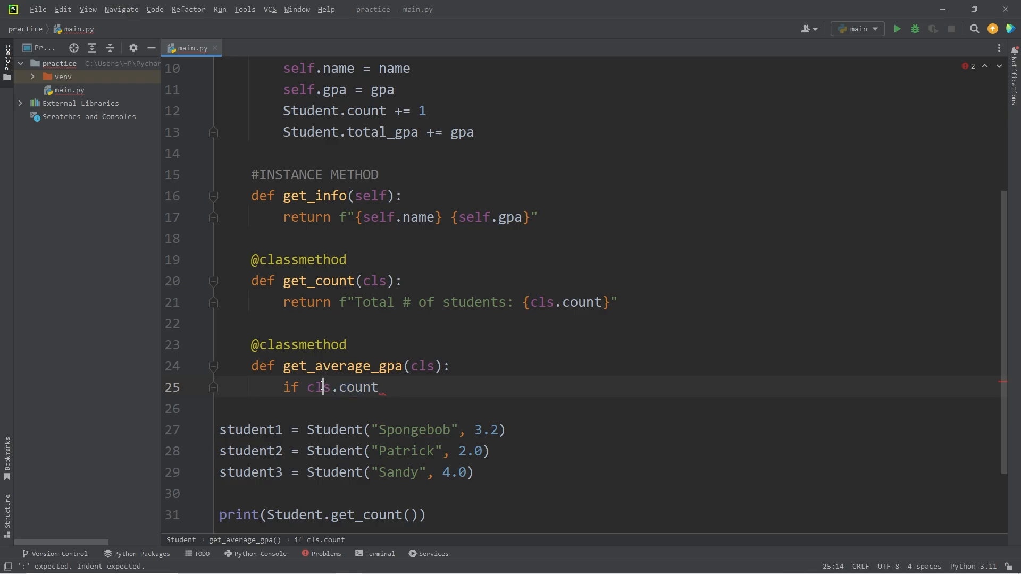
{"action": "type", "text": "=="}
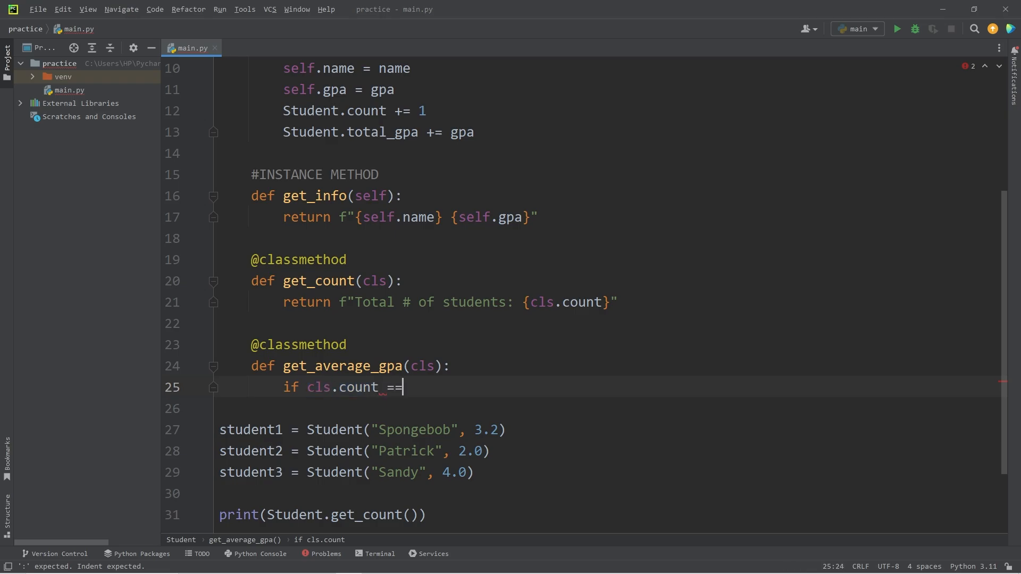
{"action": "type", "text": "0:"}
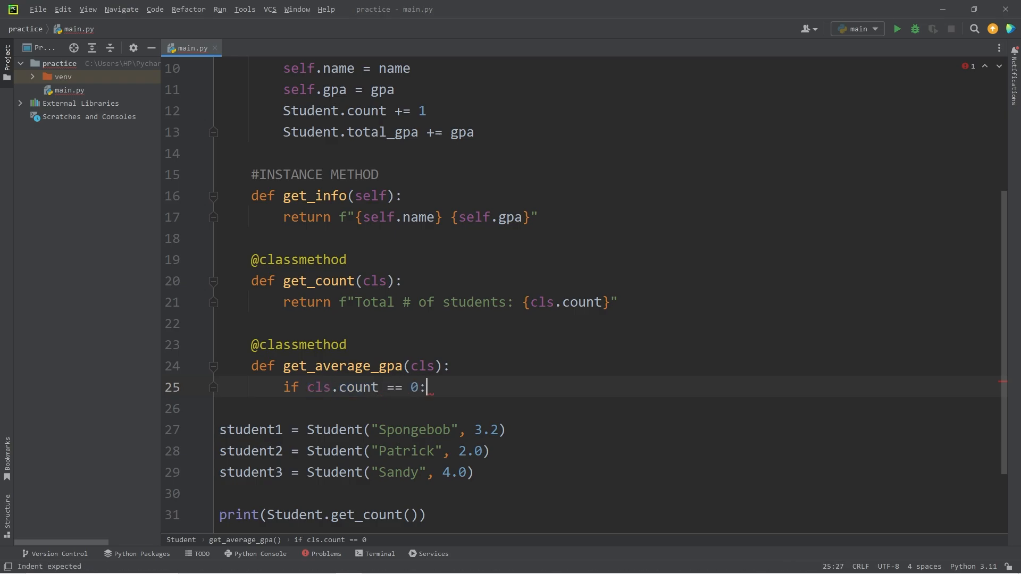
{"action": "key", "text": "enter"}
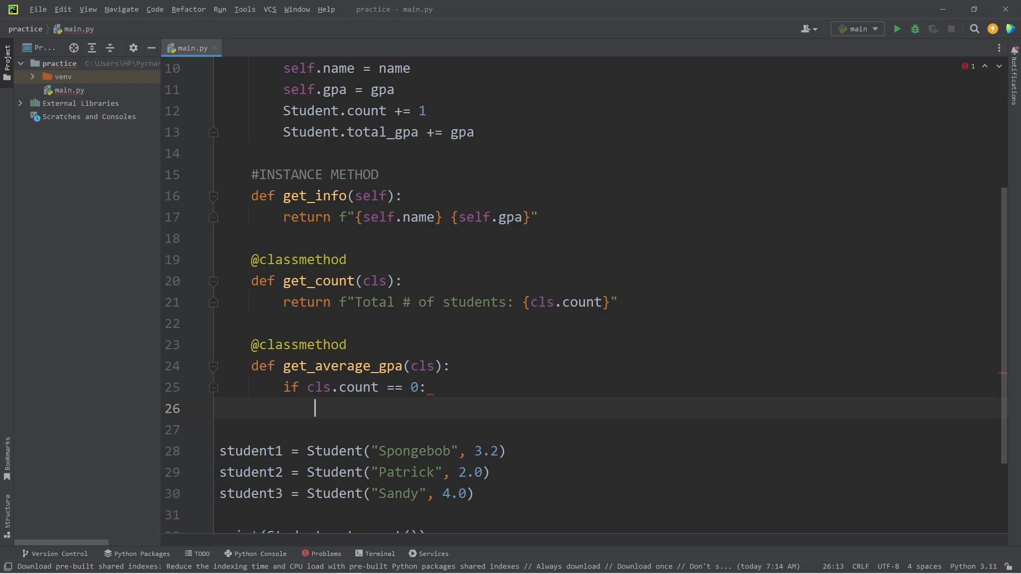
{"action": "type", "text": "return"}
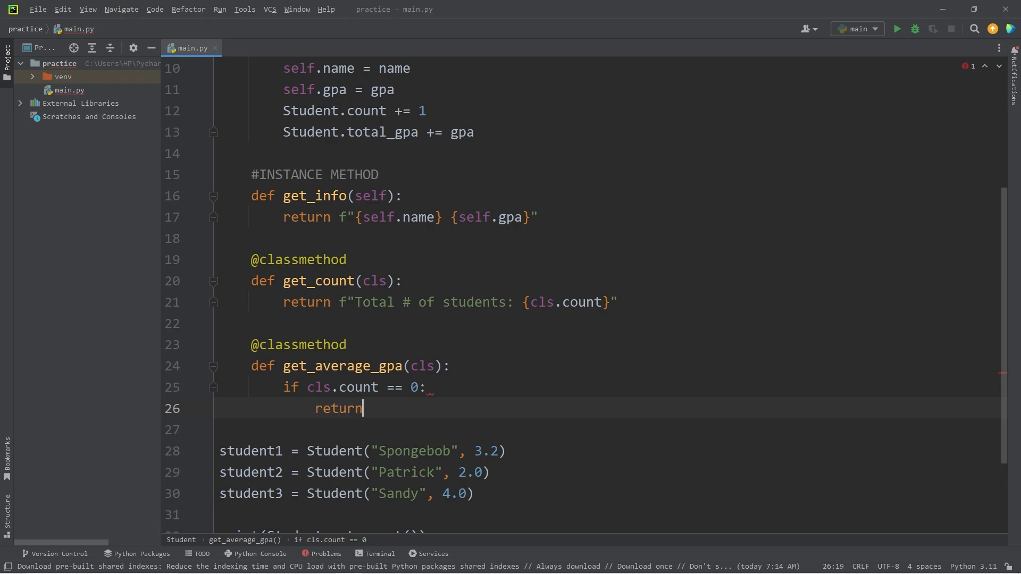
{"action": "type", "text": "0"}
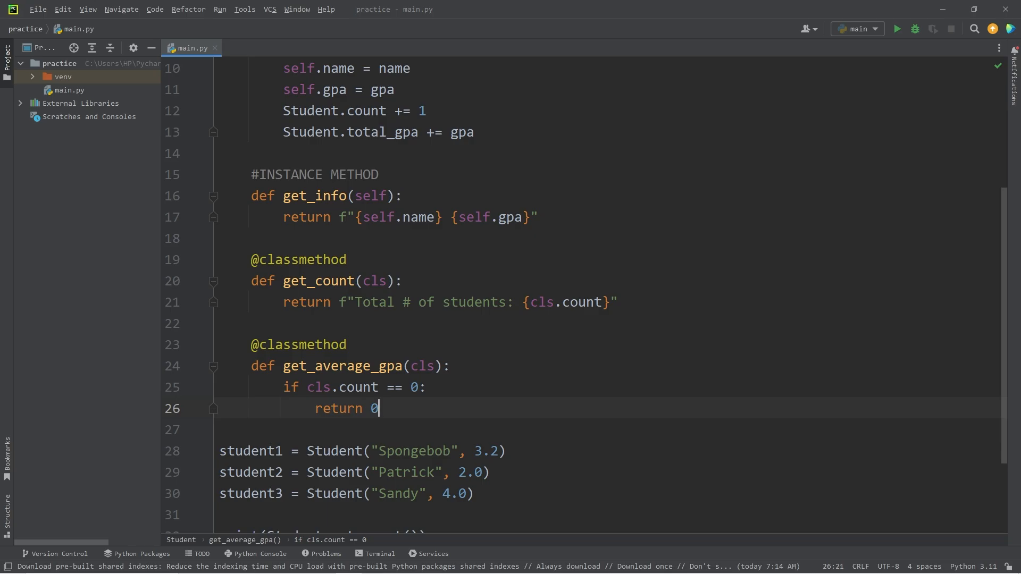
Otherwise return f"{cls.total_gpa / cls.count}" in an else branch.
{"action": "type", "text": "else:"}
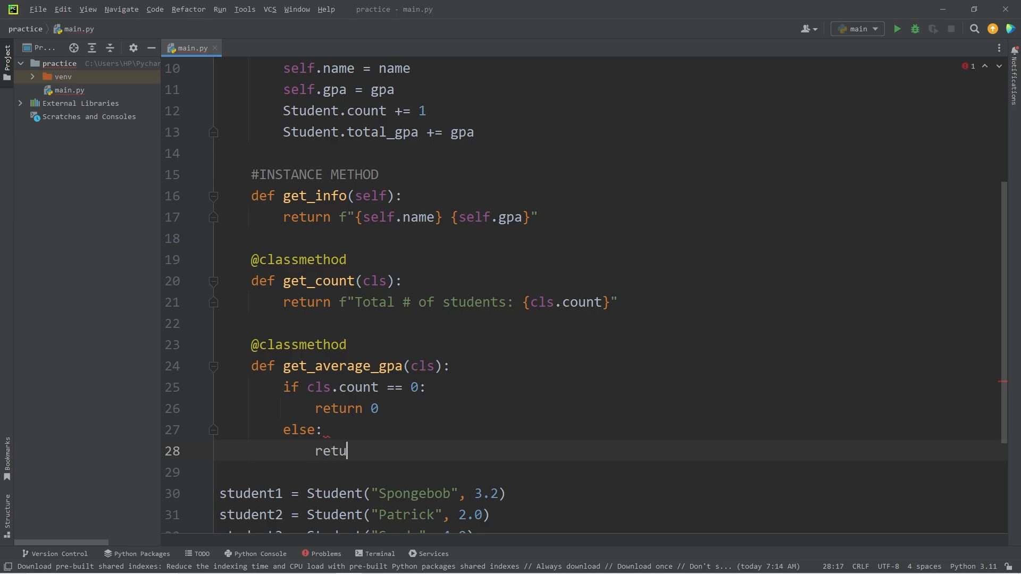
{"action": "type", "text": "rn f\"\""}
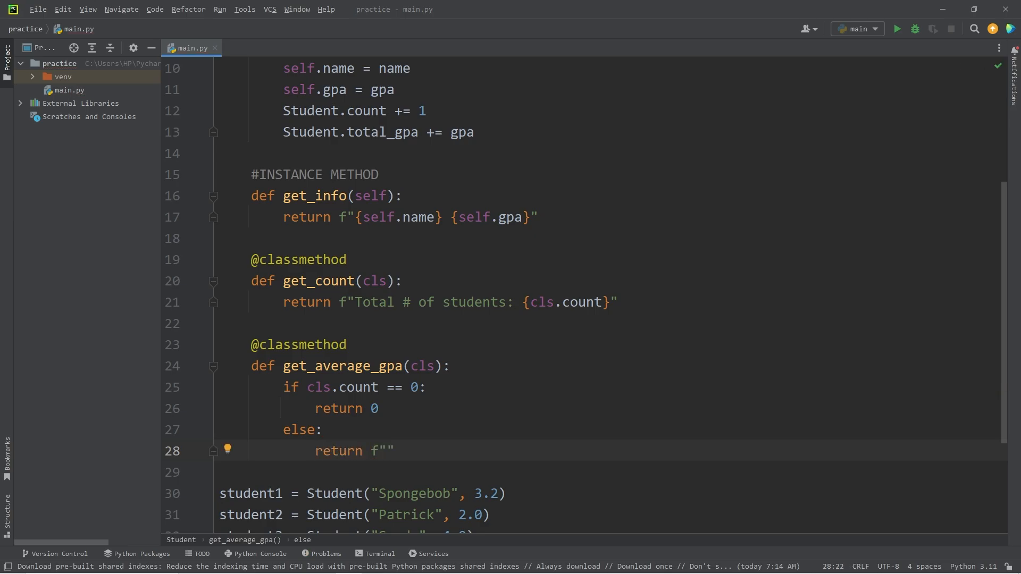
{"action": "type", "text": "{}"}
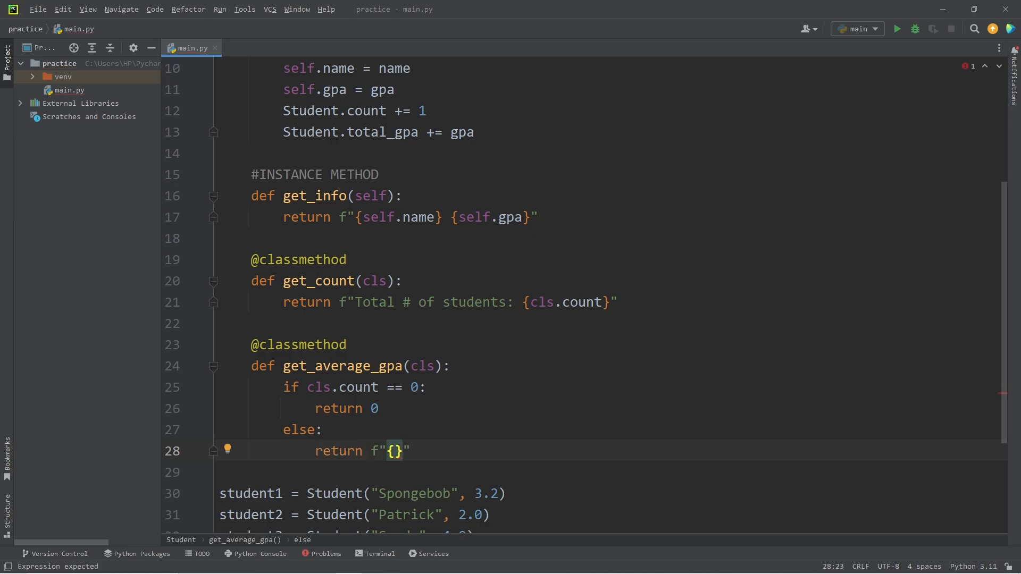
{"action": "double_click", "coordinate": [383, 131]}
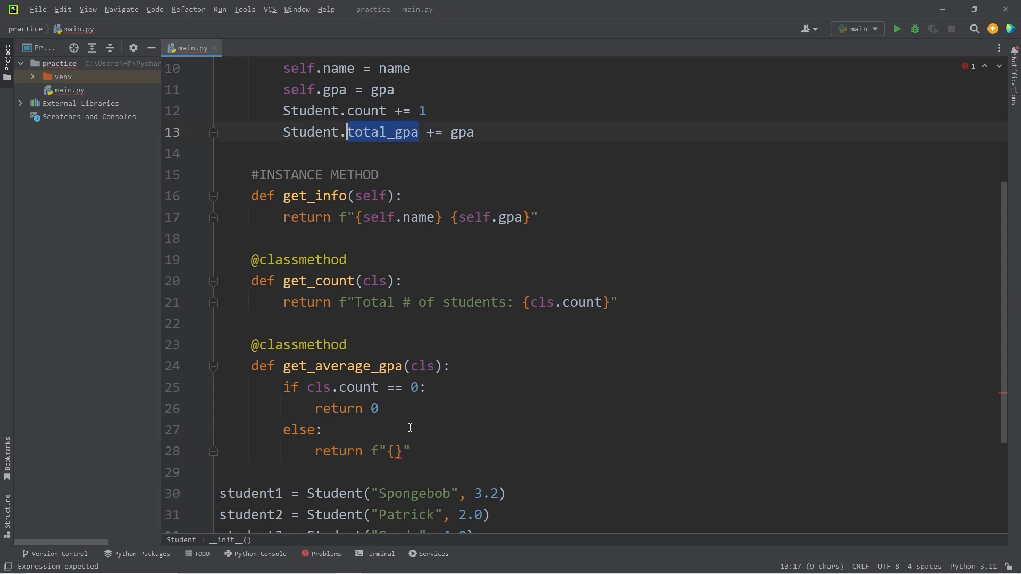
{"action": "type", "text": "cls."}
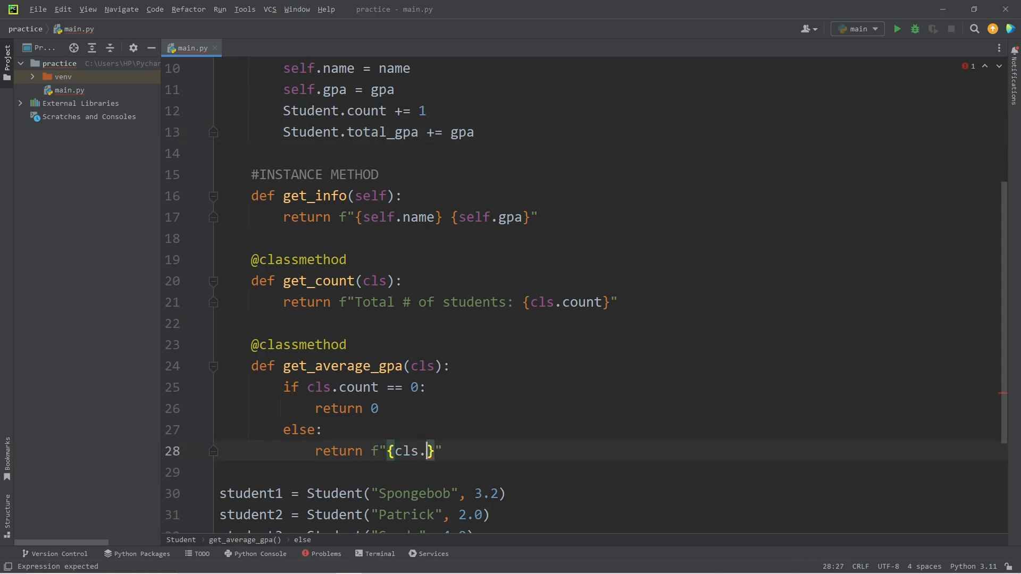
{"action": "type", "text": "total_gpa / cls.count"}
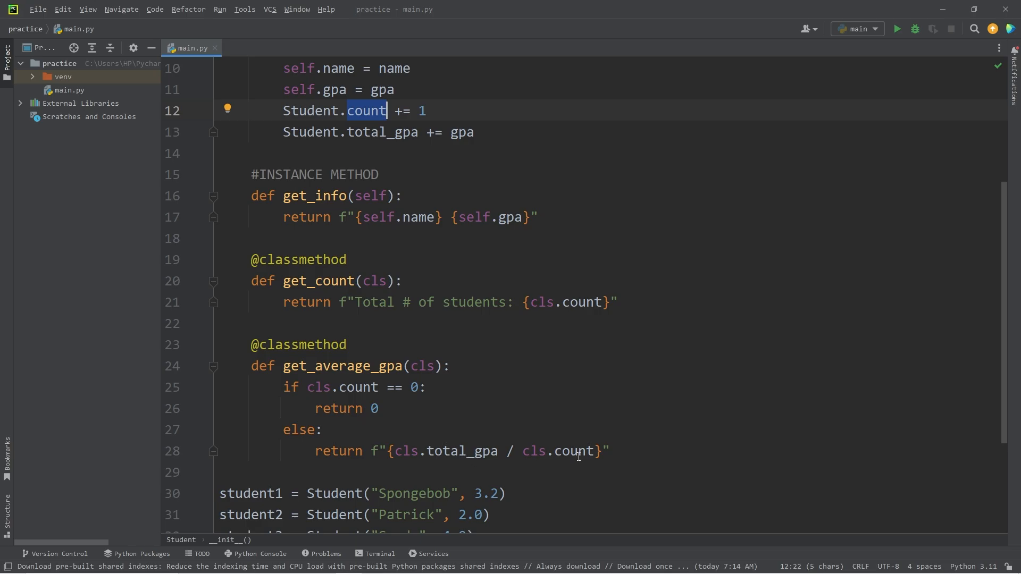
{"action": "scroll", "scroll_direction": "down", "scroll_amount": 3}
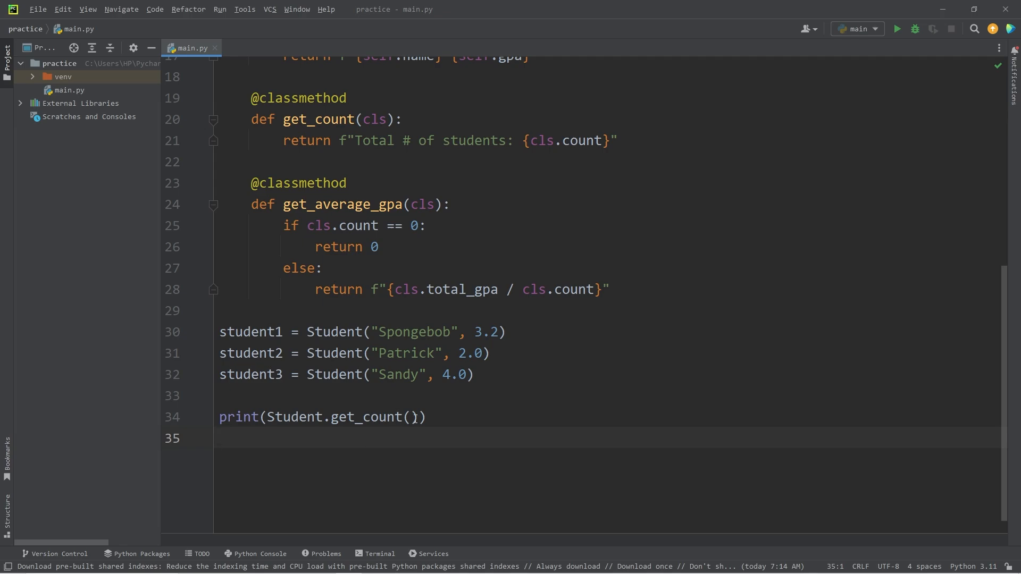
Add a final line printing Student.get_average_gpa() below the count printout.
{"action": "type", "text": "Student"}
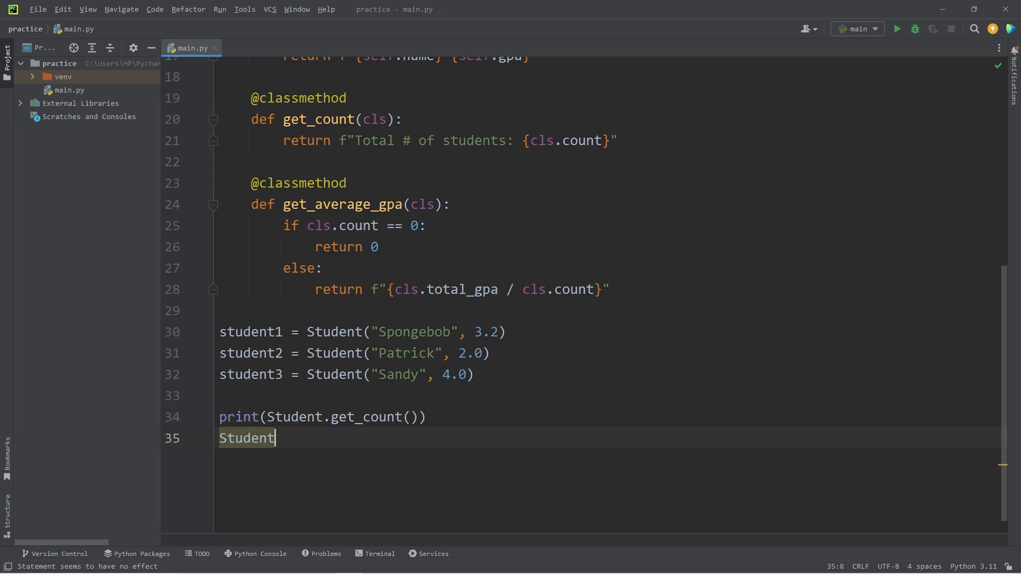
{"action": "type", "text": "."}
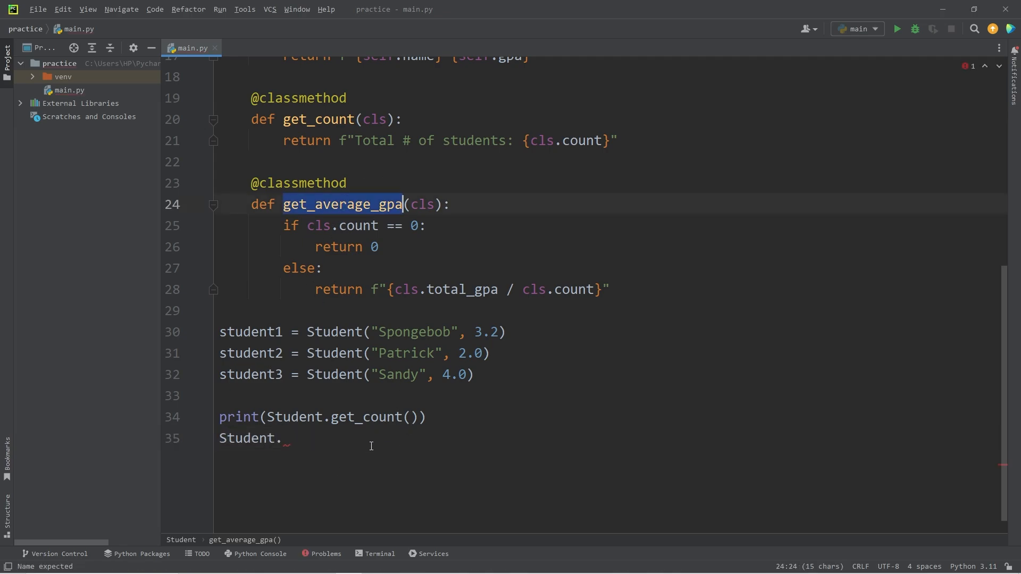
{"action": "type", "text": "get_average_gpa()"}
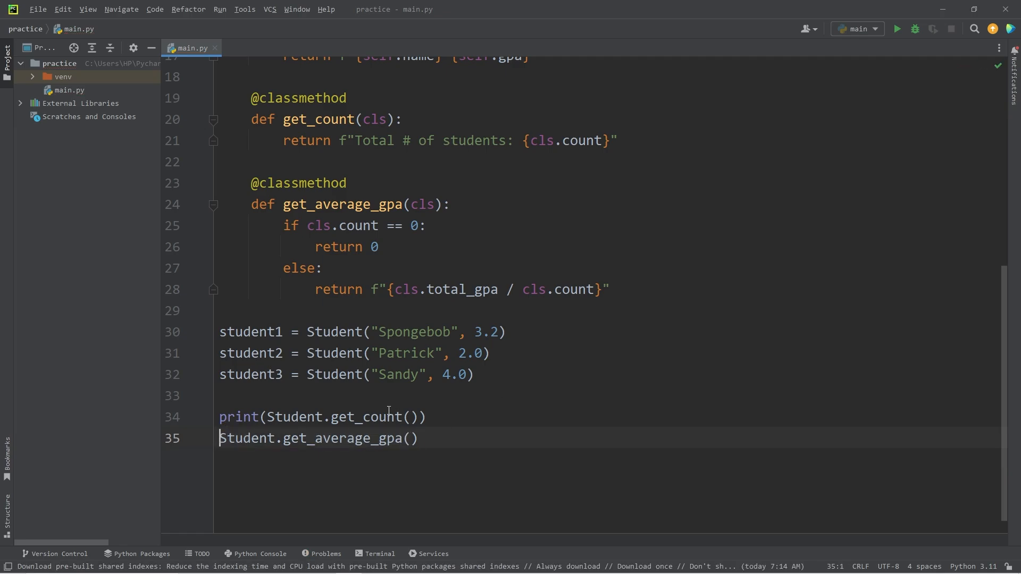
{"action": "type", "text": "print("}
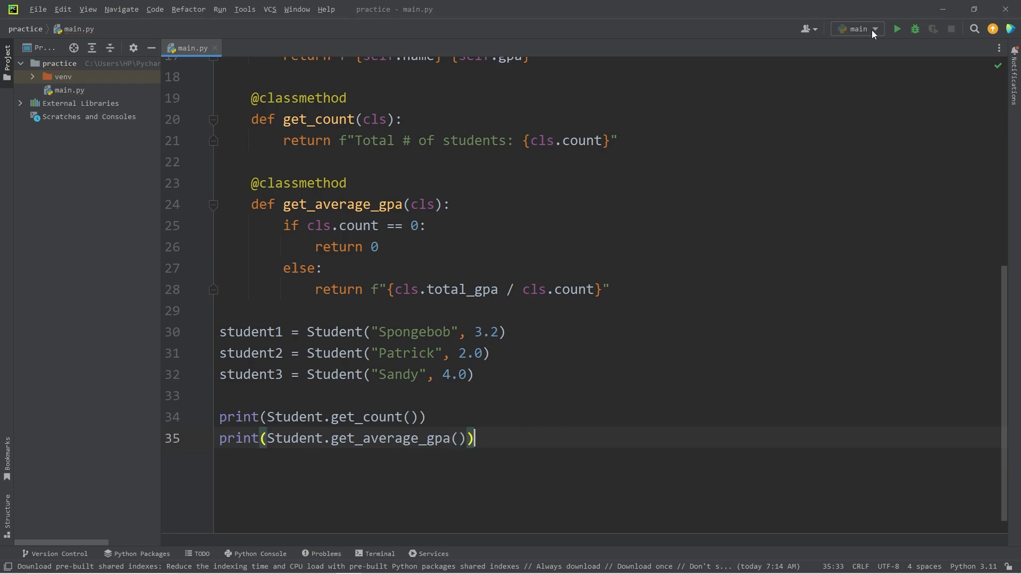
Run the script, format the average as 'Average gpa:' with .2f precision, and rerun.
{"action": "left_click", "coordinate": [897, 29]}
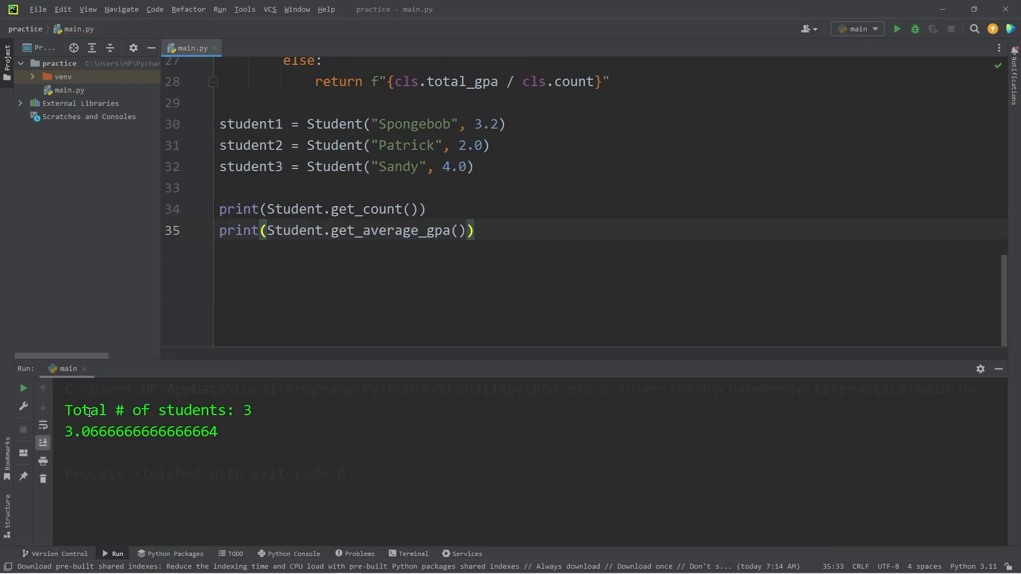
{"action": "left_click", "coordinate": [90, 431]}
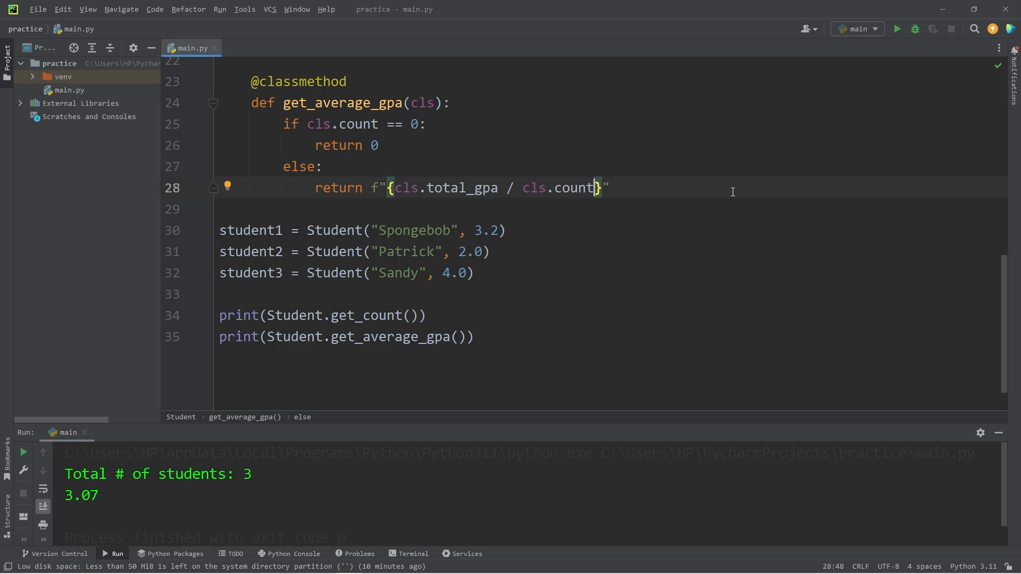
{"action": "type", "text": ":.2"}
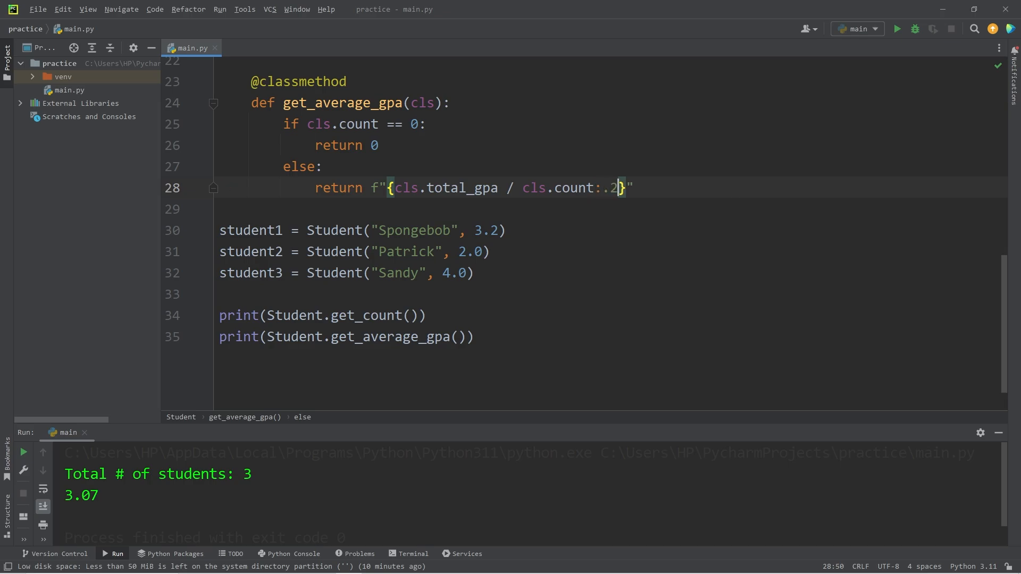
{"action": "type", "text": "f"}
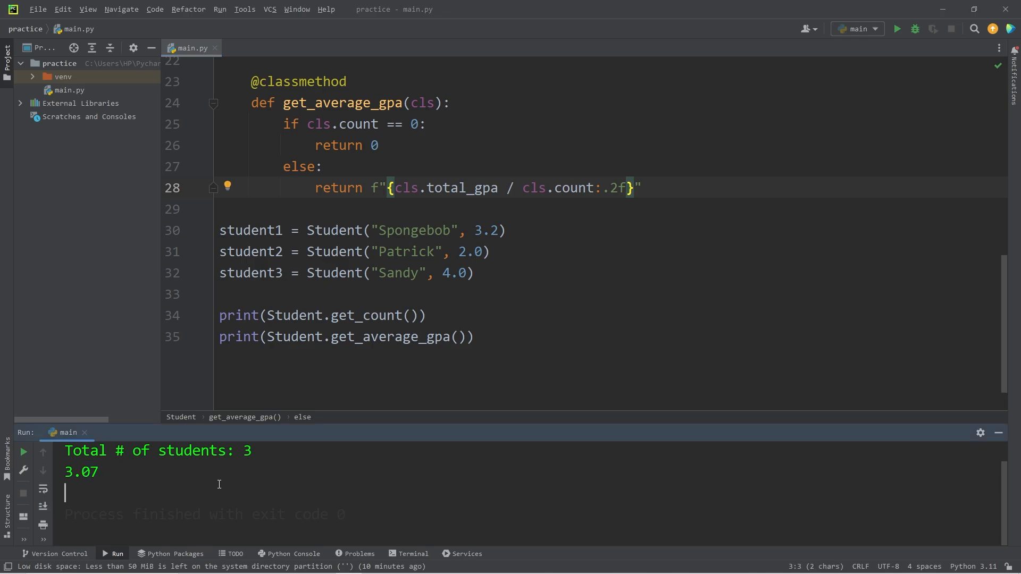
{"action": "type", "text": "Average gpa:"}
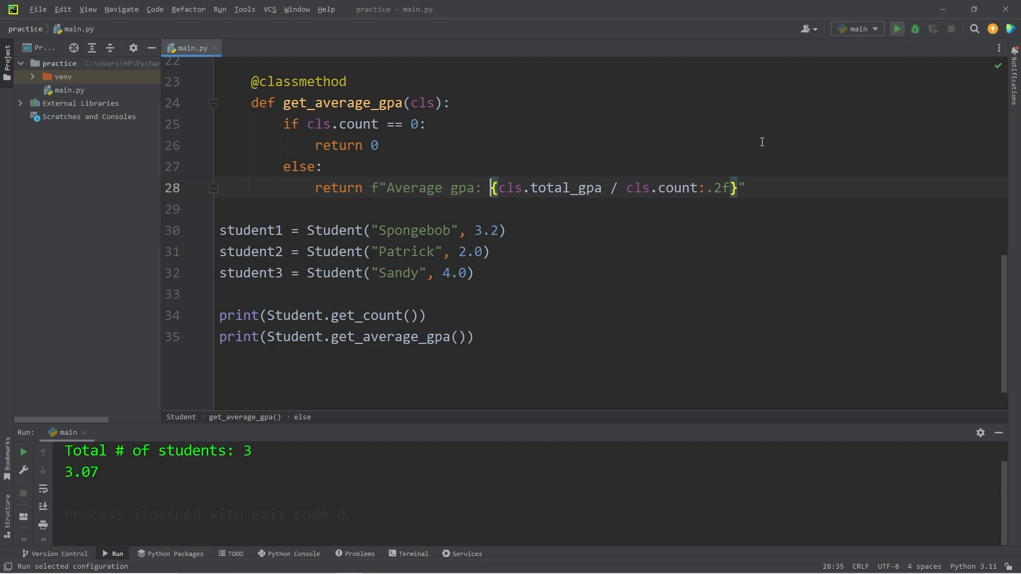
{"action": "left_click", "coordinate": [897, 29]}
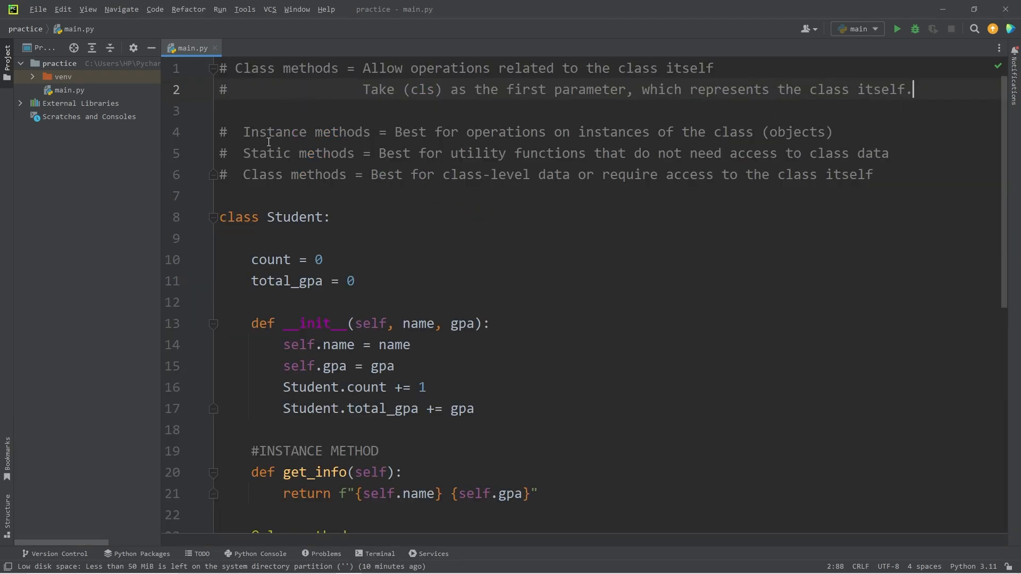
{"action": "double_click", "coordinate": [275, 132]}
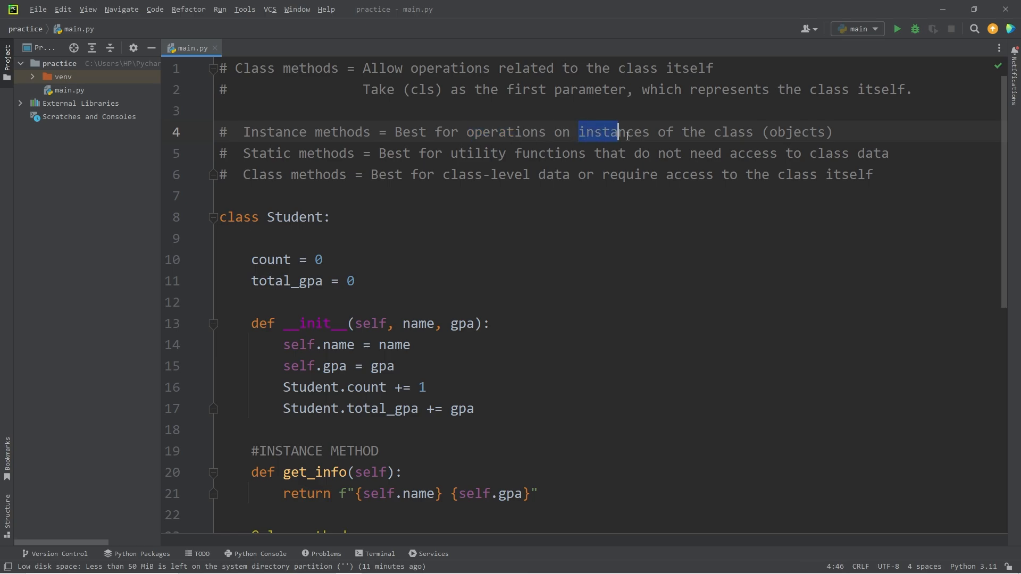
{"action": "double_click", "coordinate": [796, 132]}
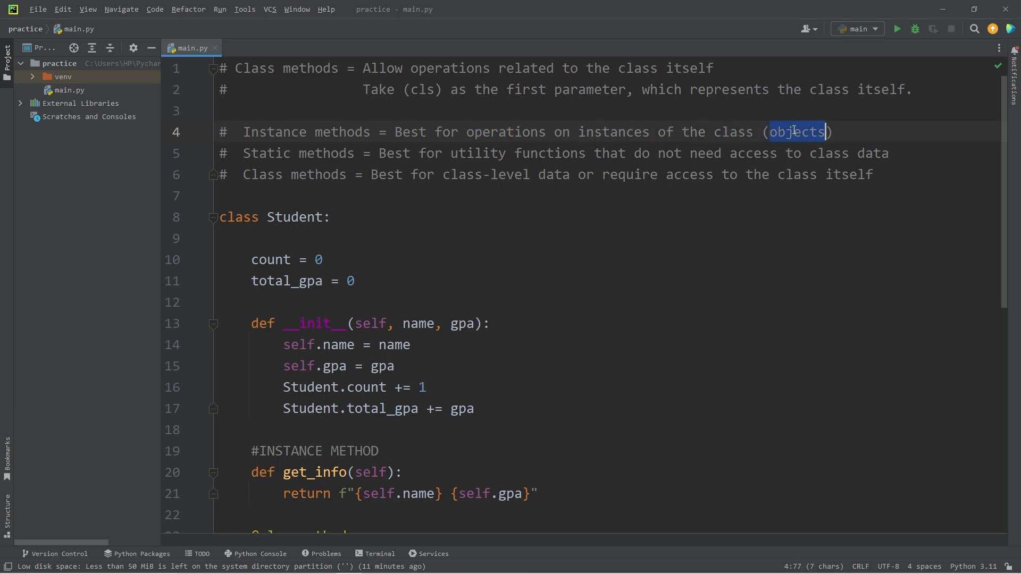
{"action": "double_click", "coordinate": [298, 153]}
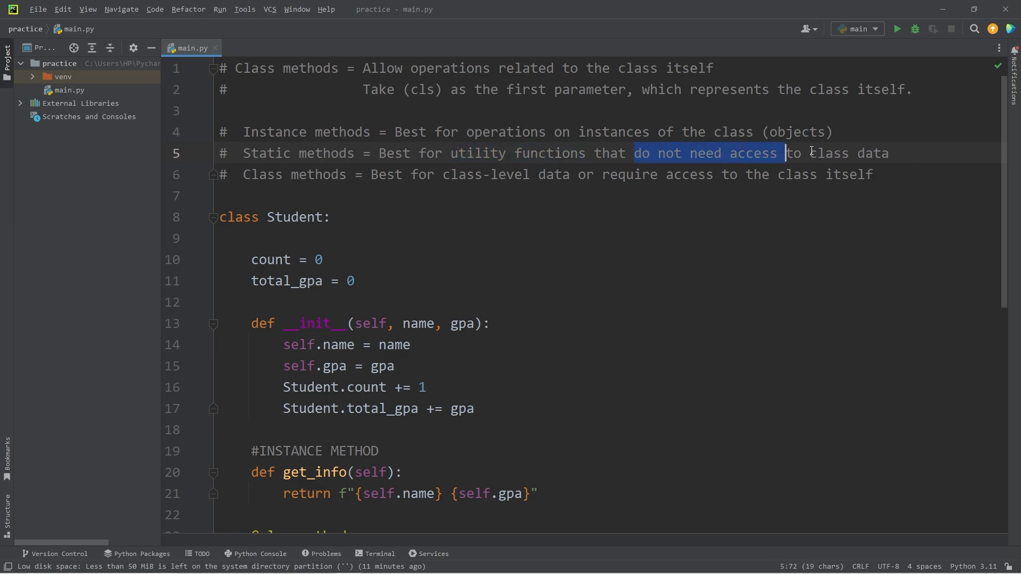
{"action": "left_click", "coordinate": [436, 175]}
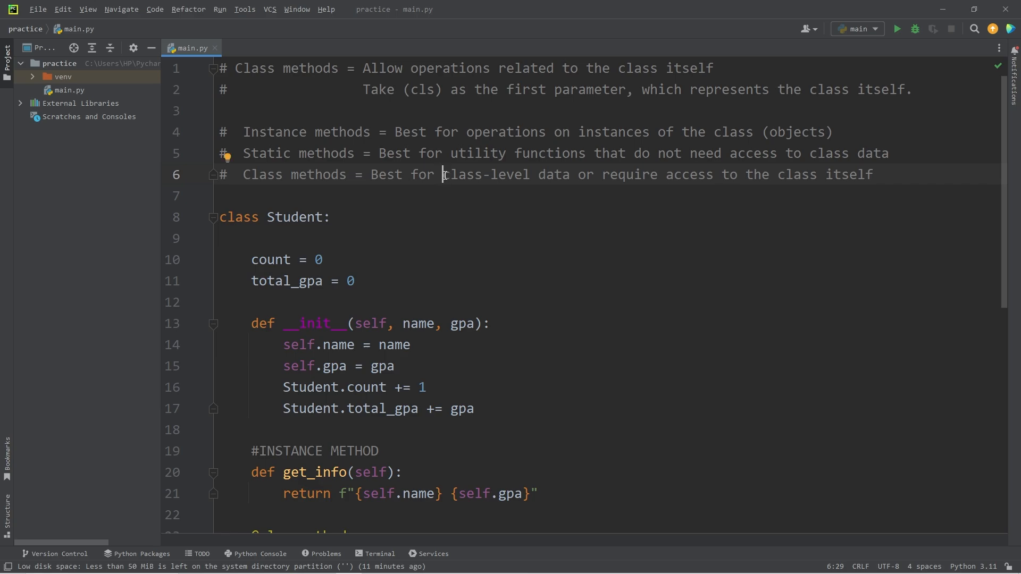
{"action": "left_click_drag", "start_coordinate": [443, 175], "coordinate": [569, 174]}
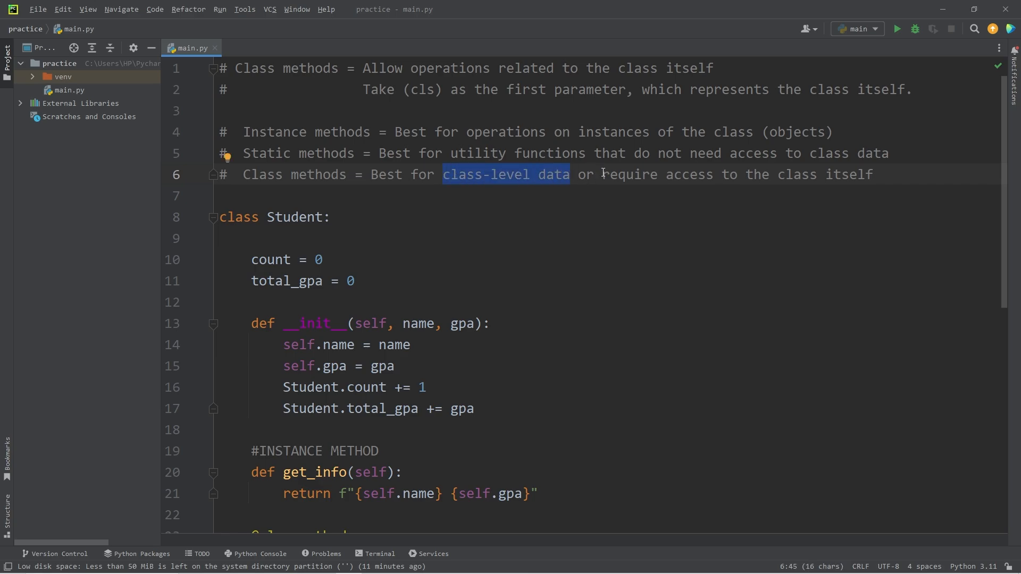